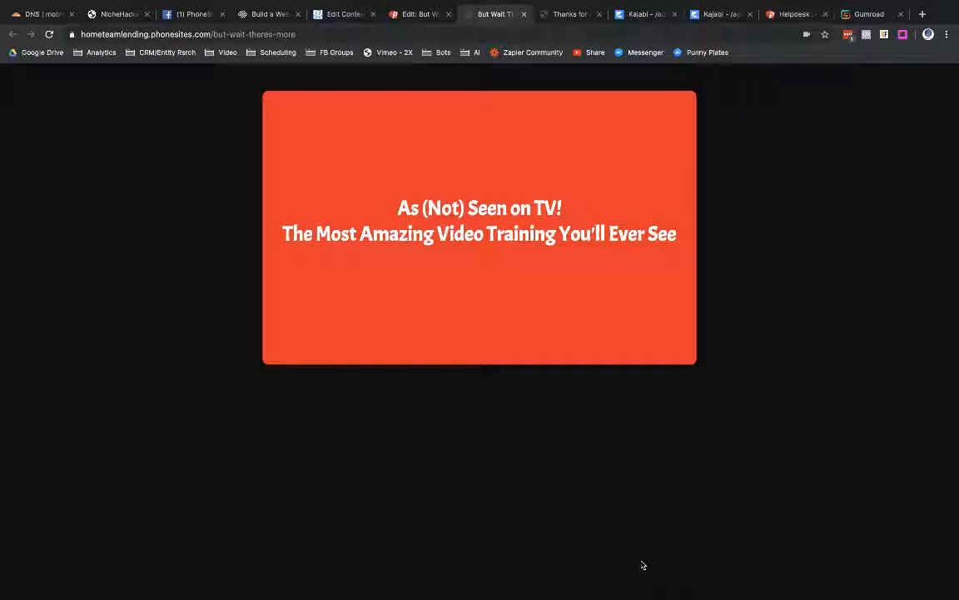
Switch from the PhoneSites sales page to the Gumroad products list.
click(869, 14)
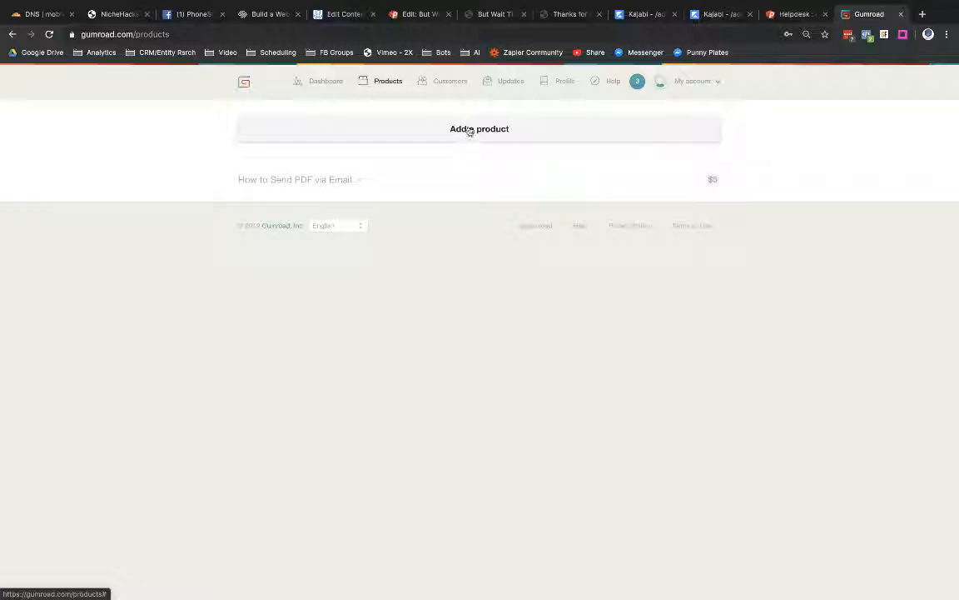
mouse_move(736, 85)
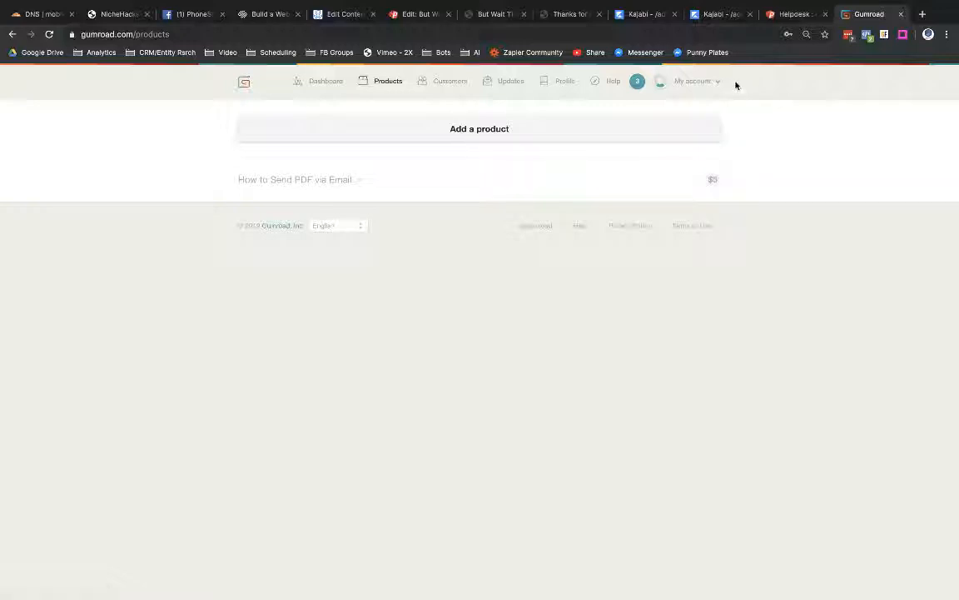
Begin adding a new Gumroad product to reach the product type choices.
click(480, 128)
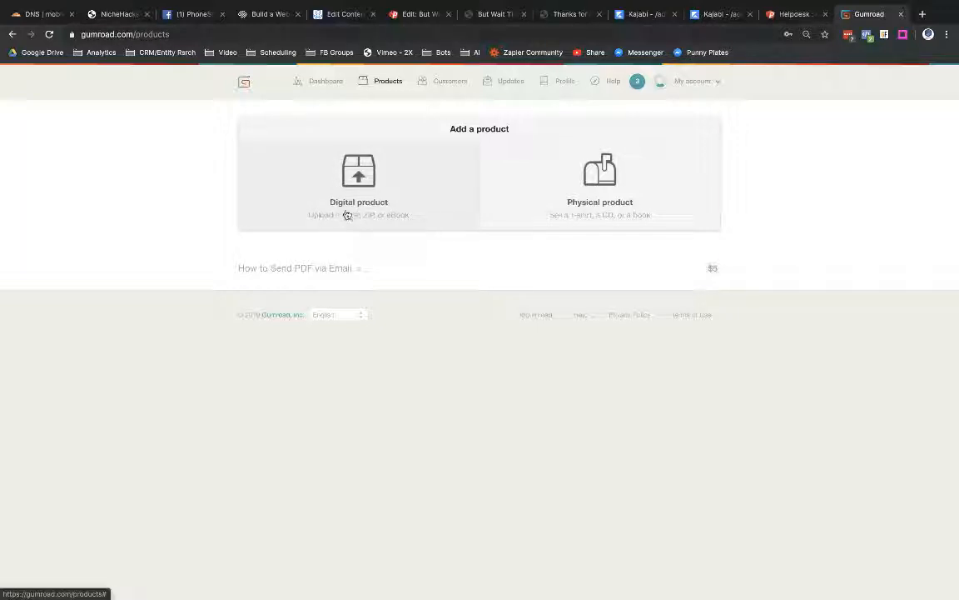
mouse_move(342, 223)
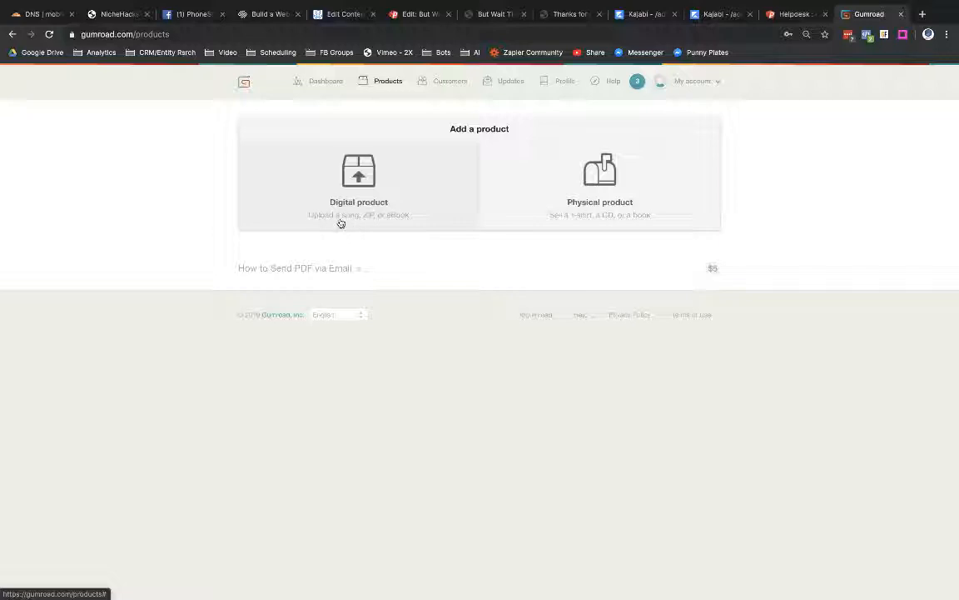
mouse_move(367, 225)
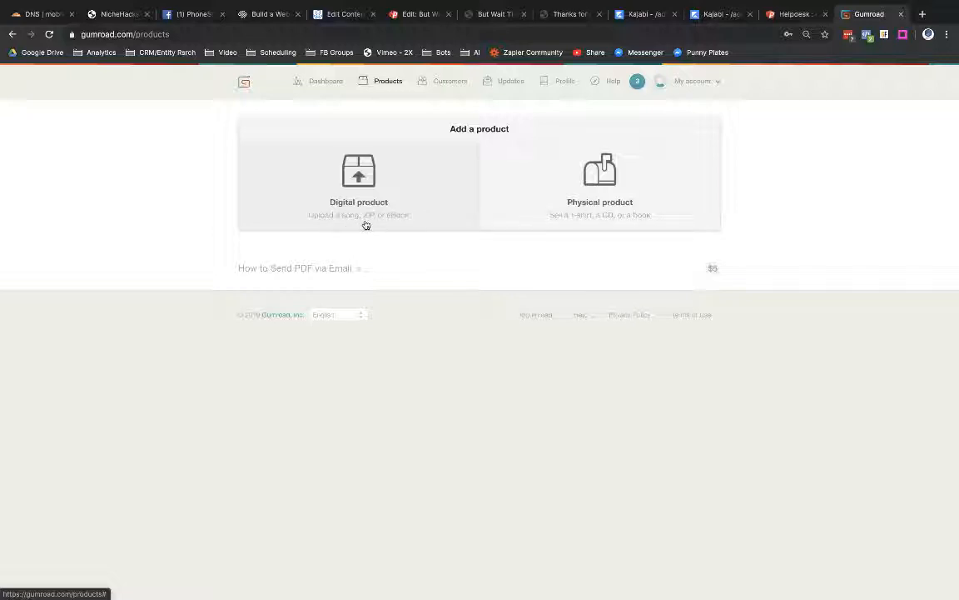
mouse_move(346, 193)
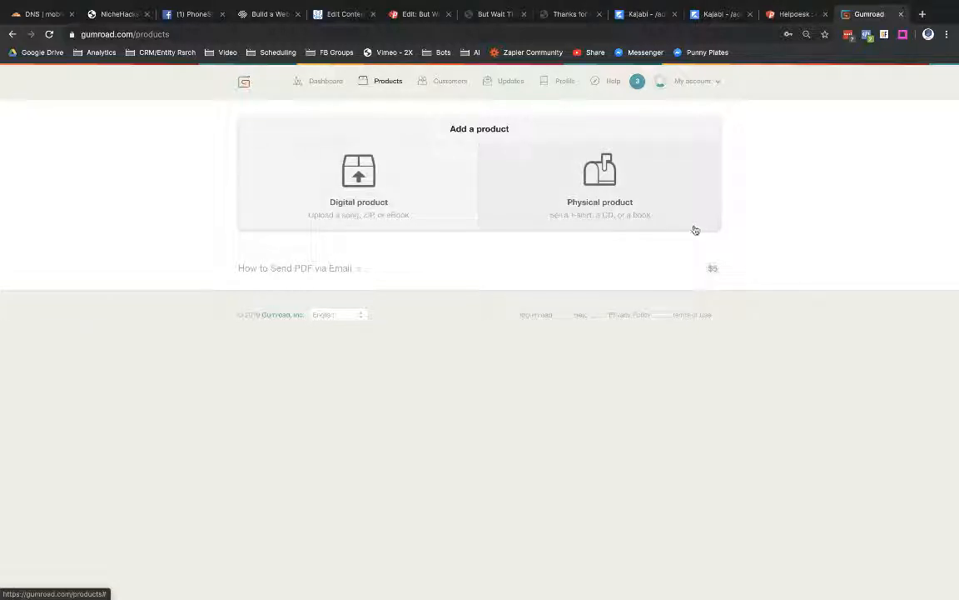
mouse_move(606, 225)
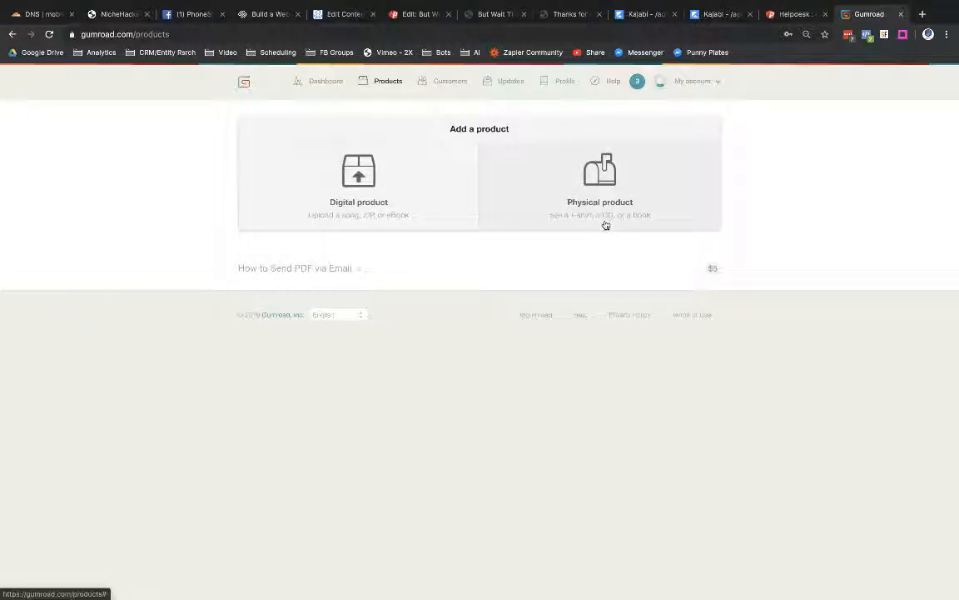
mouse_move(611, 224)
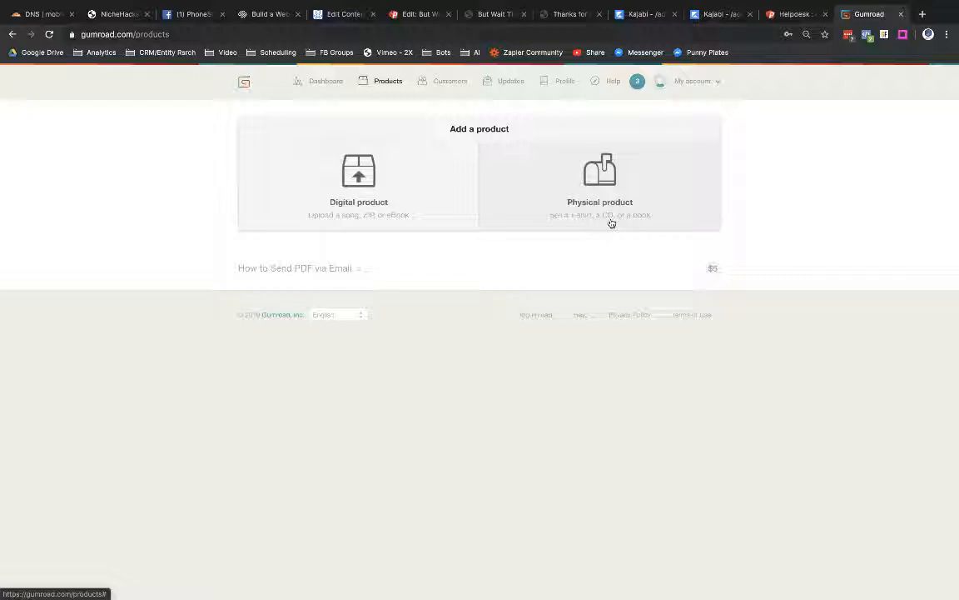
mouse_move(619, 223)
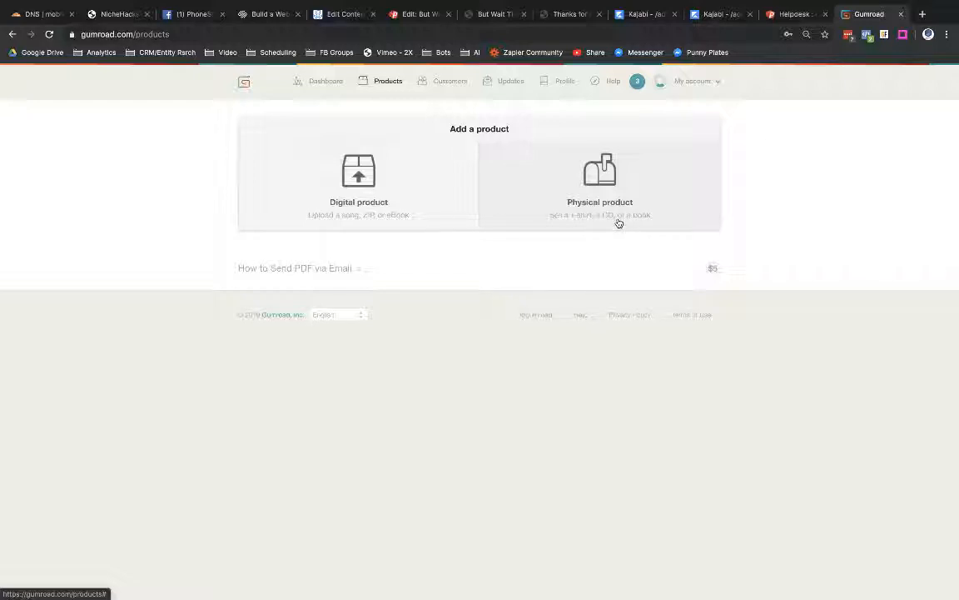
mouse_move(370, 200)
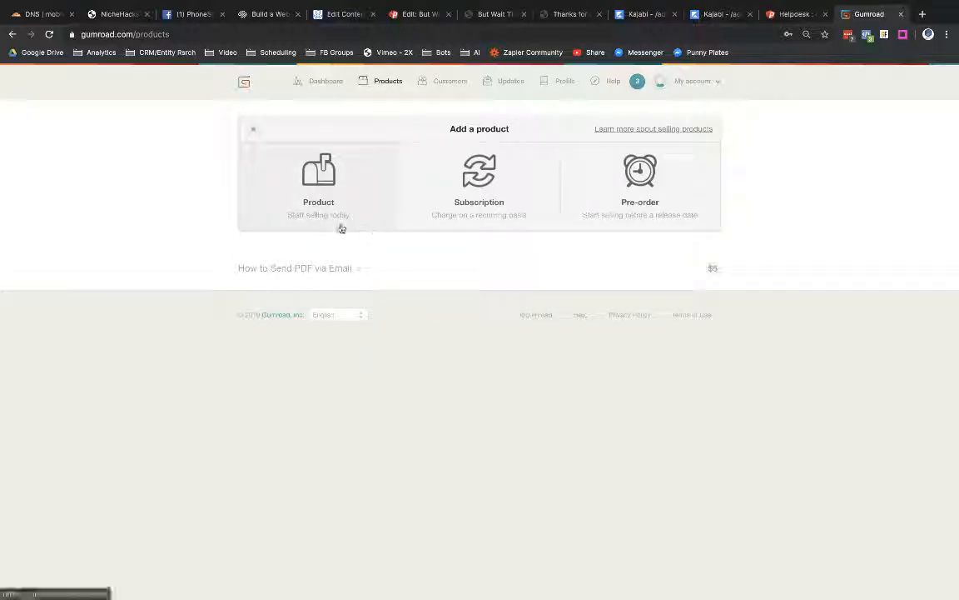
mouse_move(485, 218)
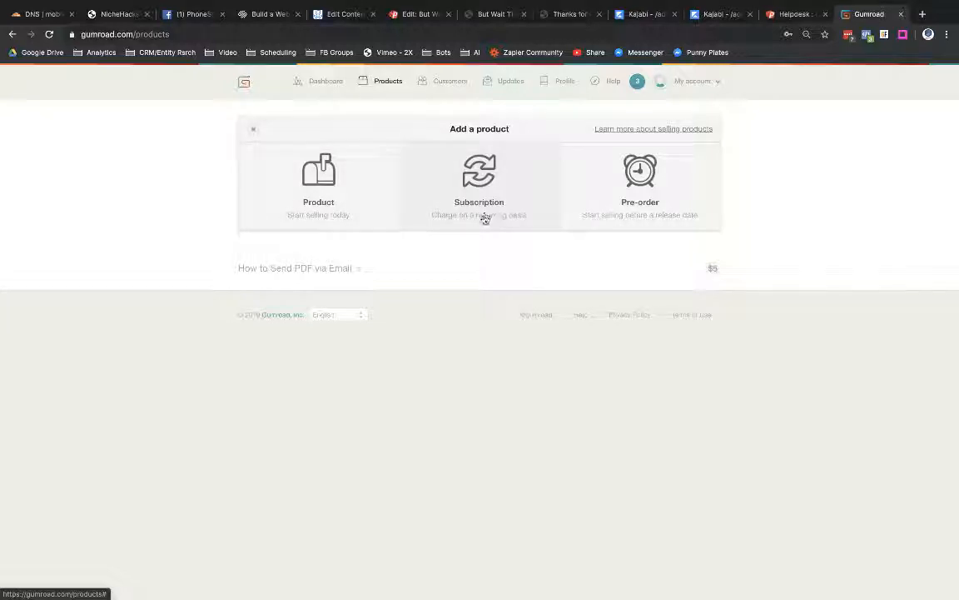
mouse_move(507, 218)
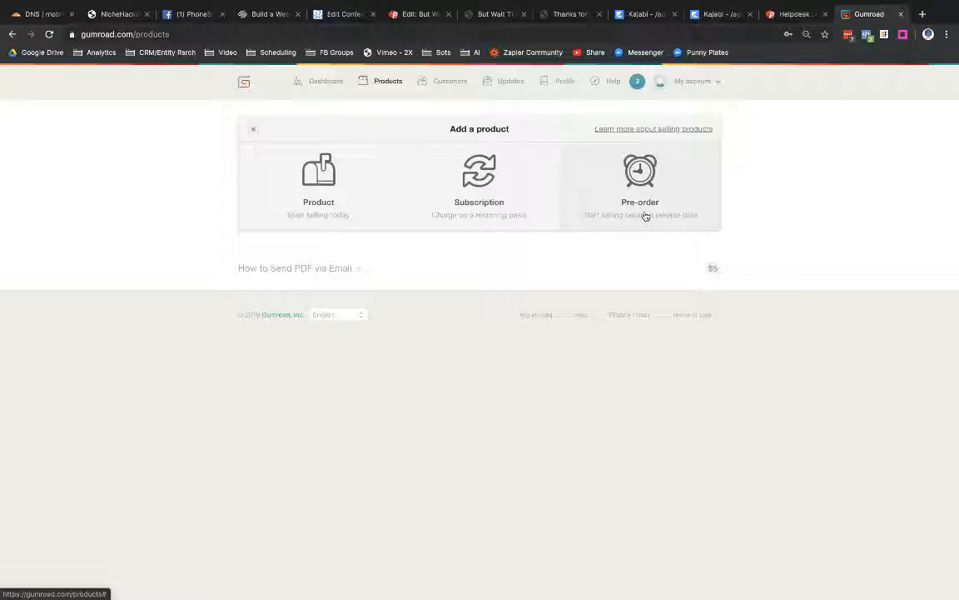
mouse_move(329, 206)
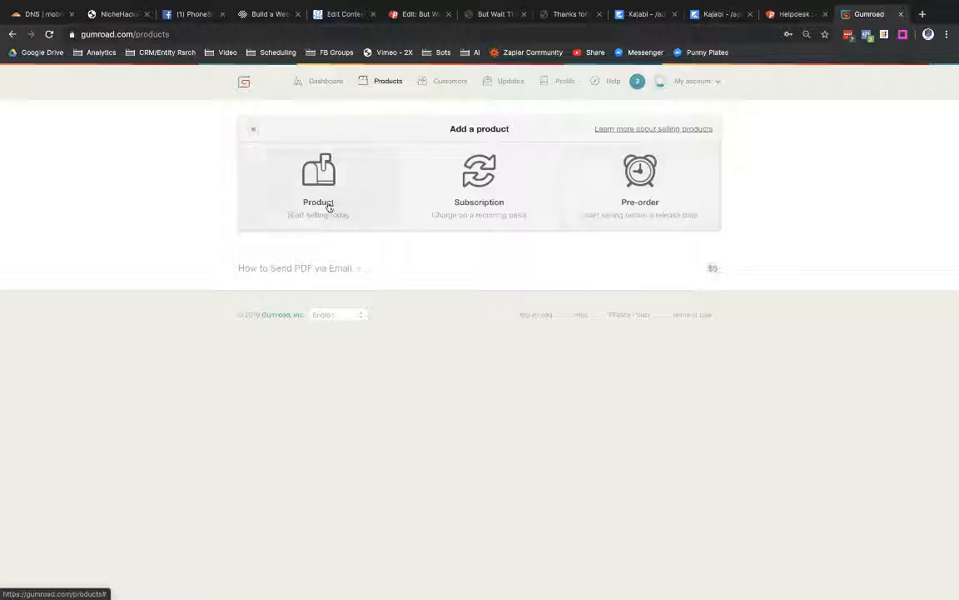
Choose a standard one-time product and bring up the computer's Downloads folder for the file.
click(318, 176)
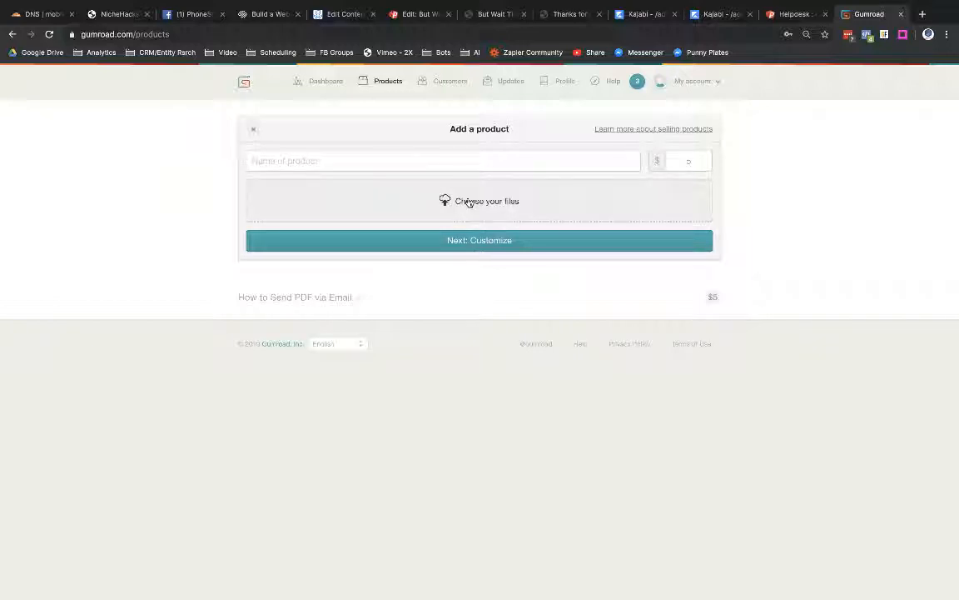
mouse_move(463, 207)
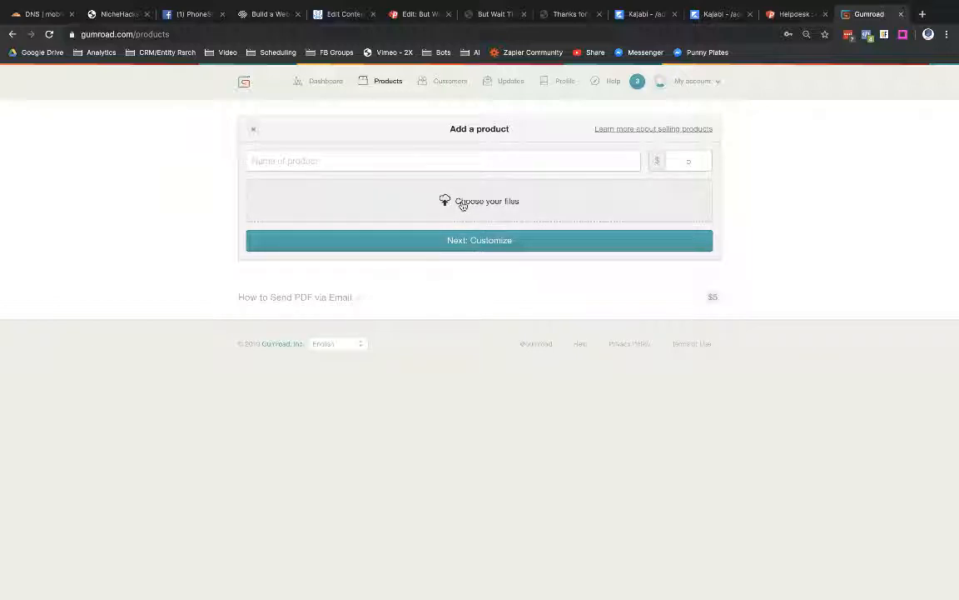
click(479, 200)
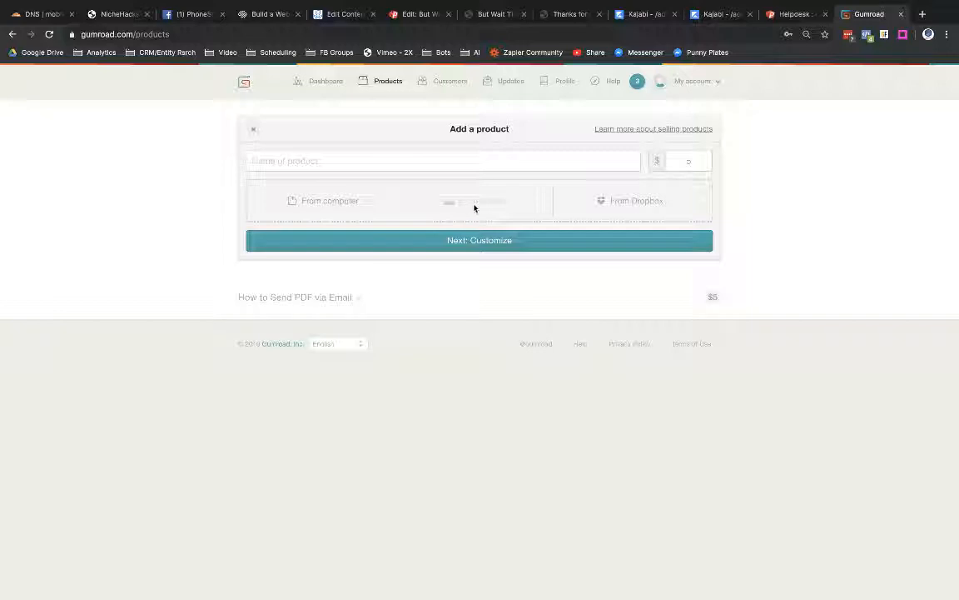
mouse_move(247, 143)
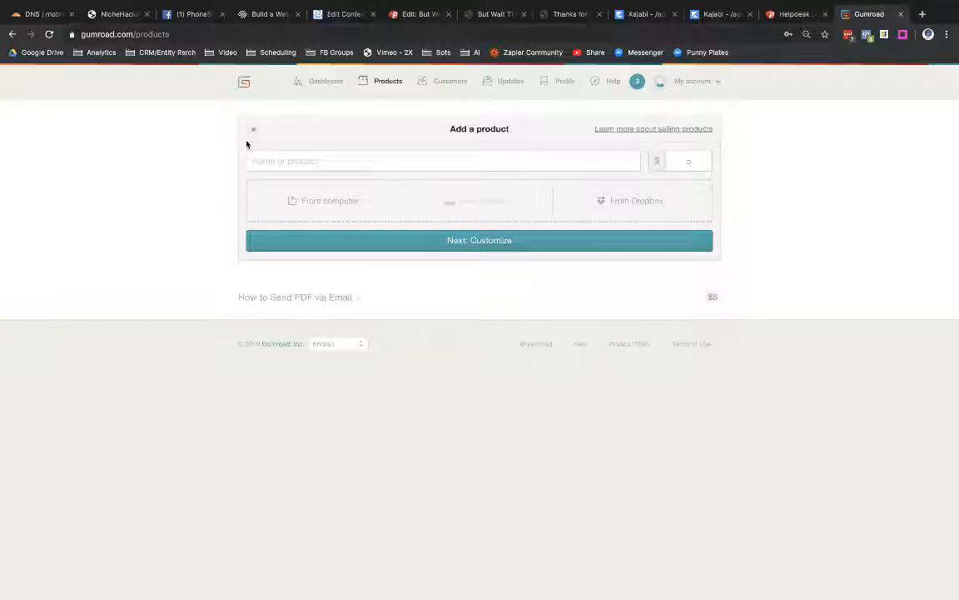
mouse_move(375, 280)
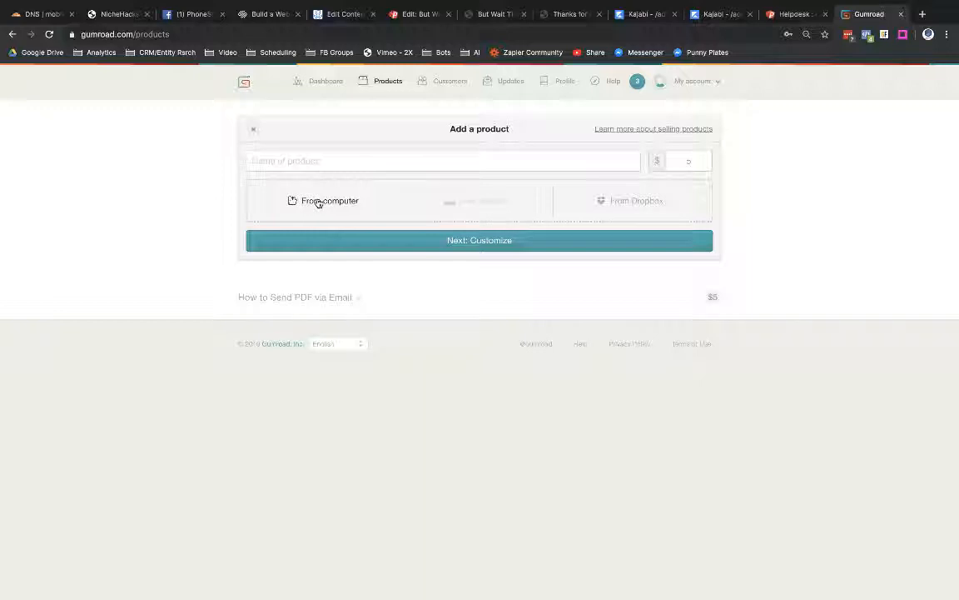
click(324, 200)
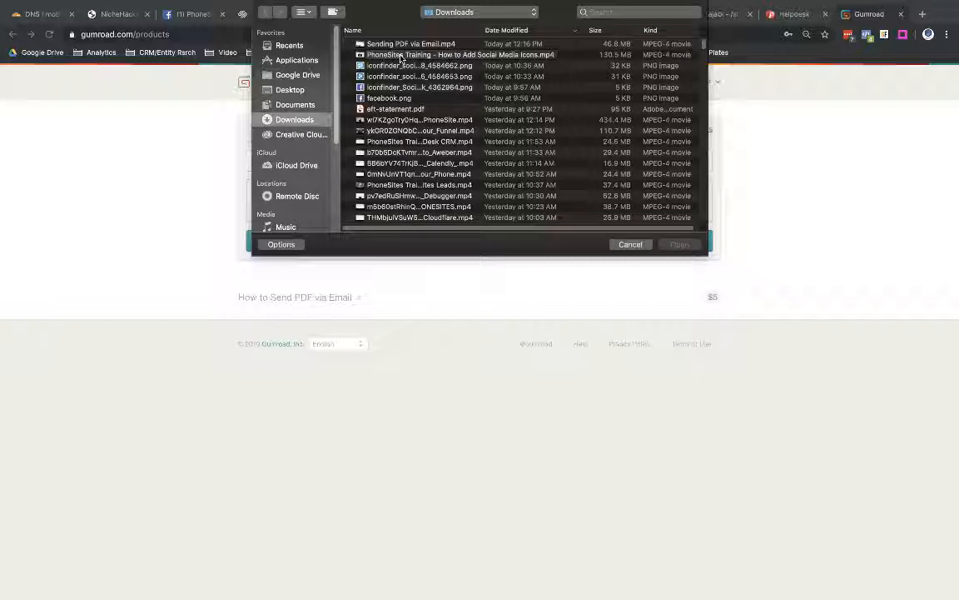
Attach the social media icons training video, name the product and price it at 50.
click(436, 53)
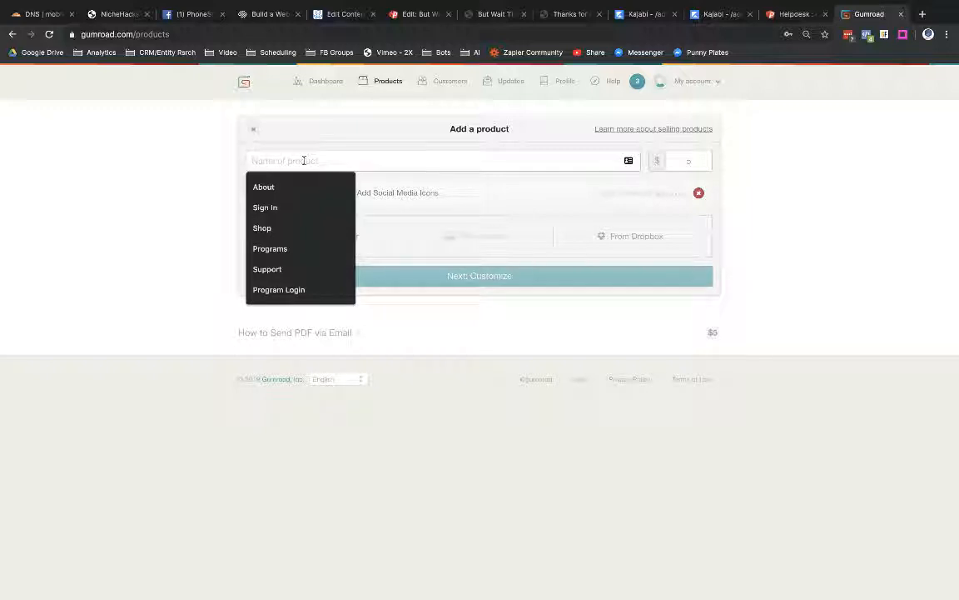
text(PhoneSites Tutorial on How to Add Social Media Icons)
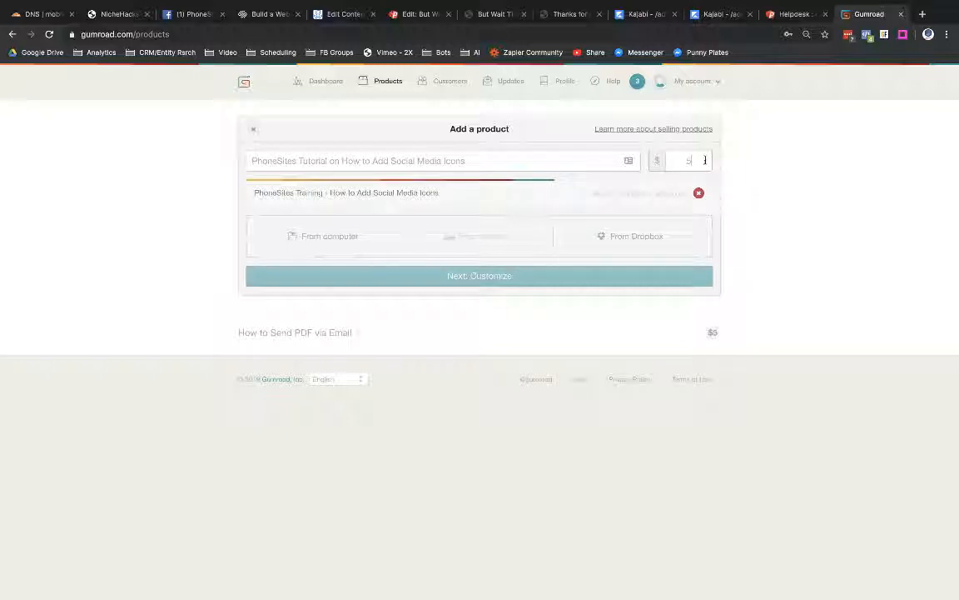
text(0)
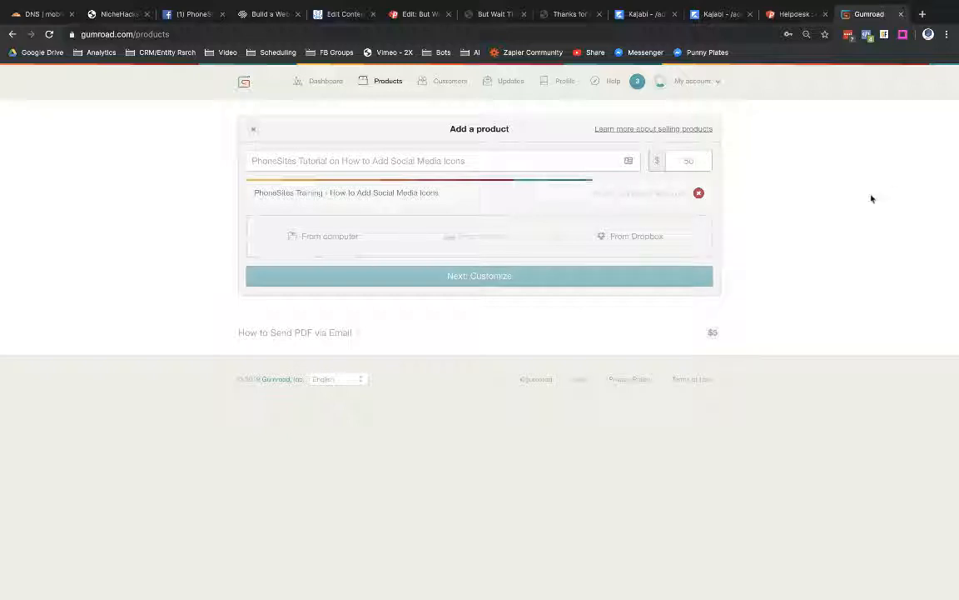
mouse_move(528, 374)
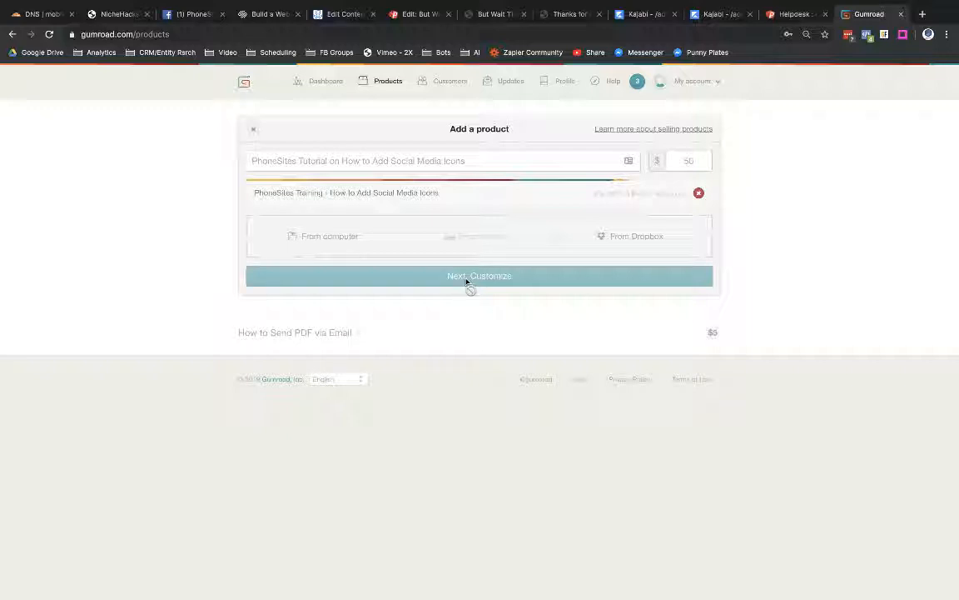
mouse_move(852, 227)
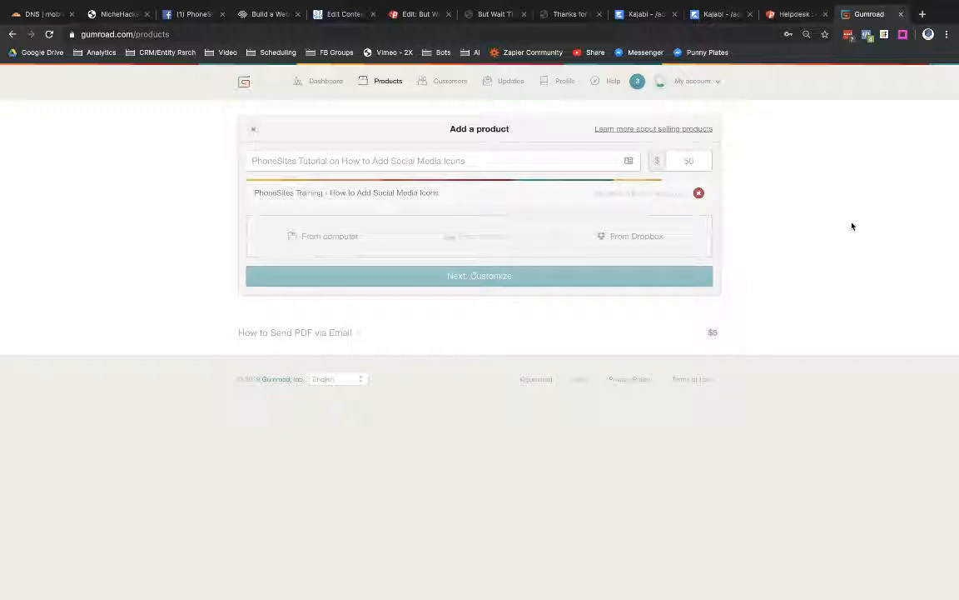
mouse_move(518, 320)
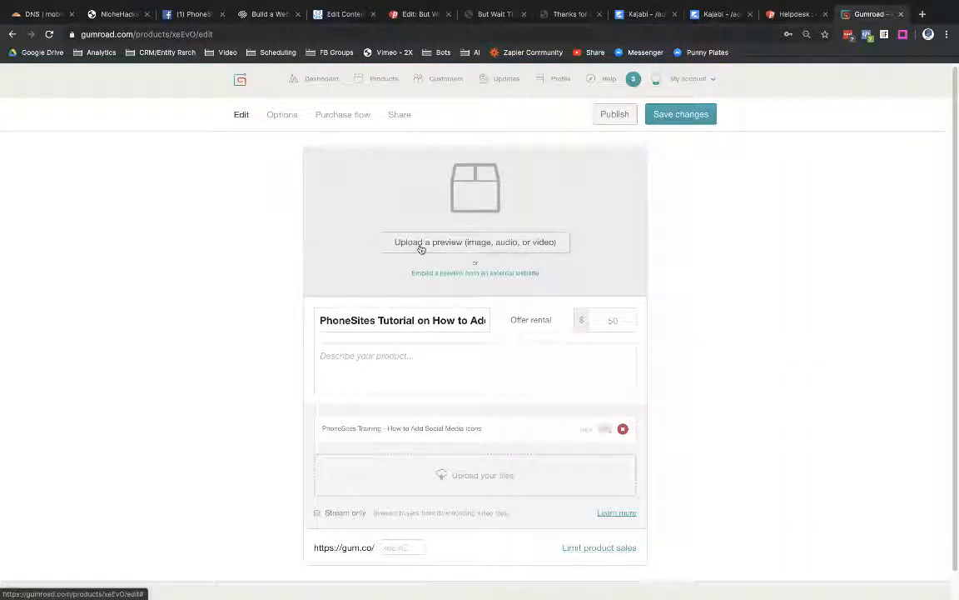
Upload the PhoneSites logo PNG from Downloads as the product preview image.
click(475, 241)
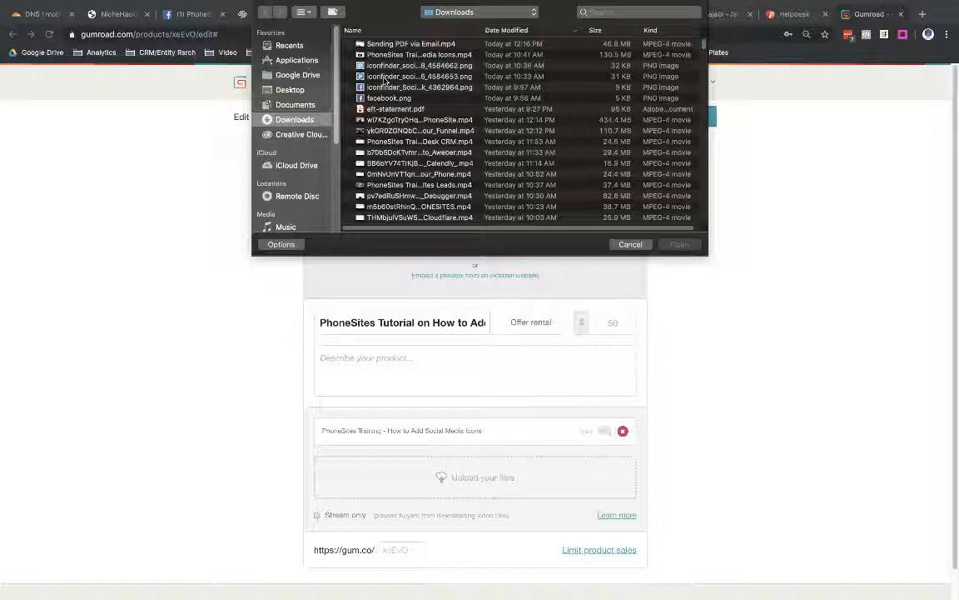
click(409, 77)
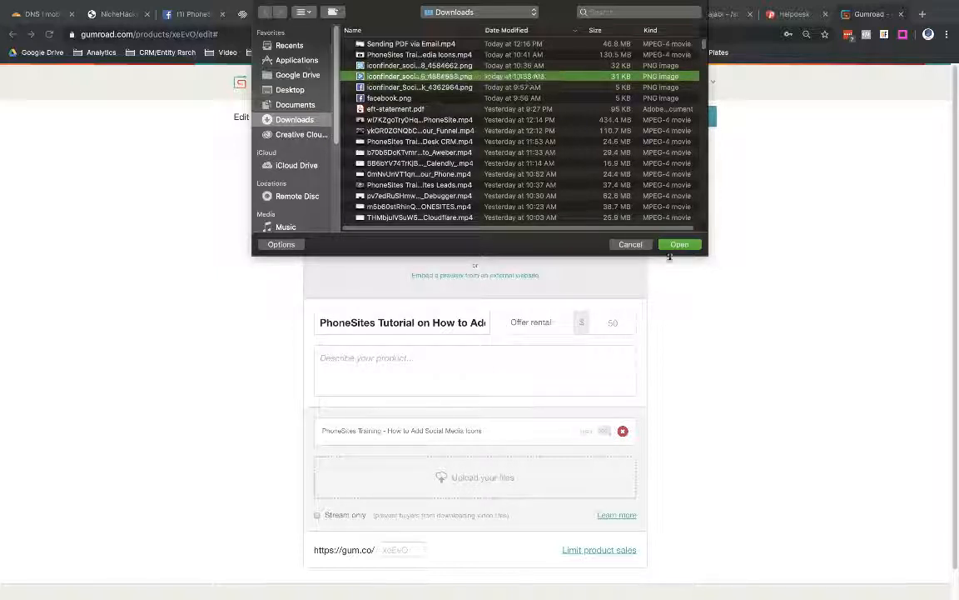
click(680, 243)
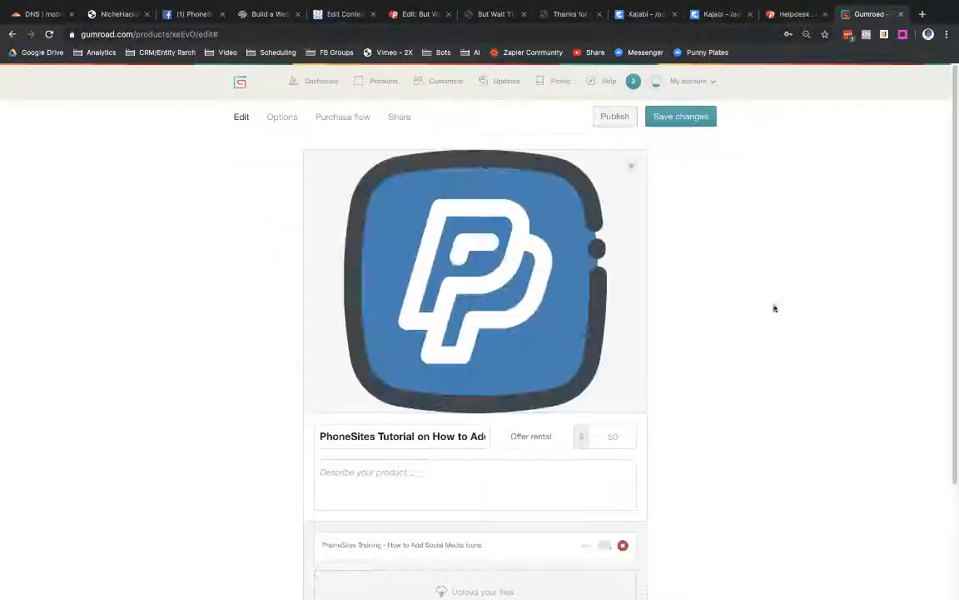
Set the training video to Stream only and save the product changes.
scroll(down, 3)
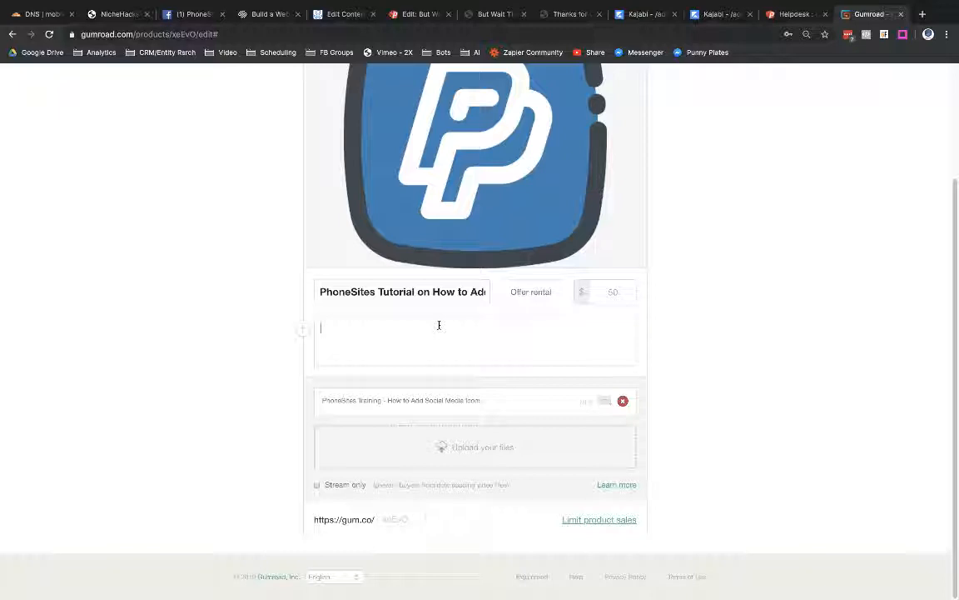
text(S)
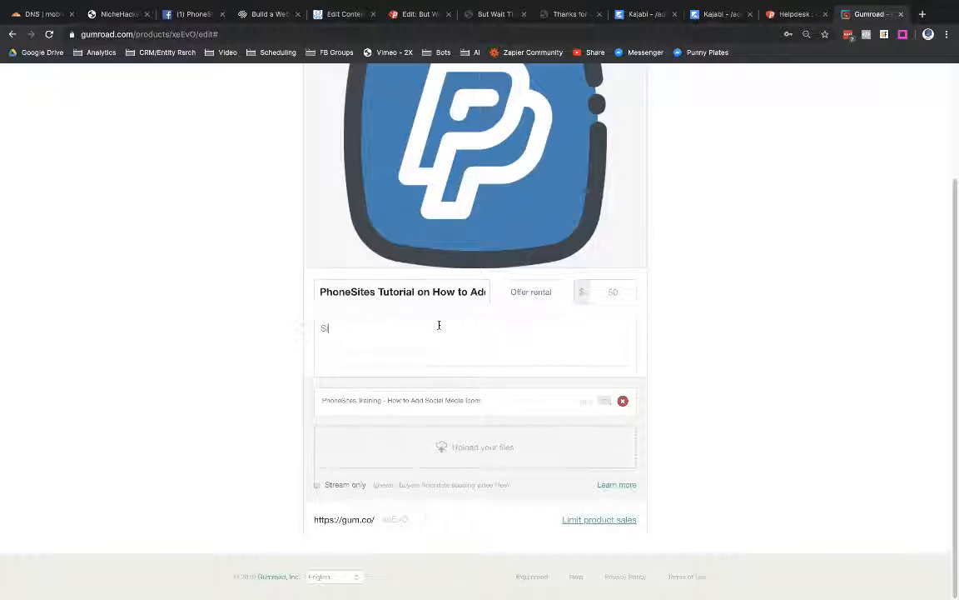
text(imply the best.)
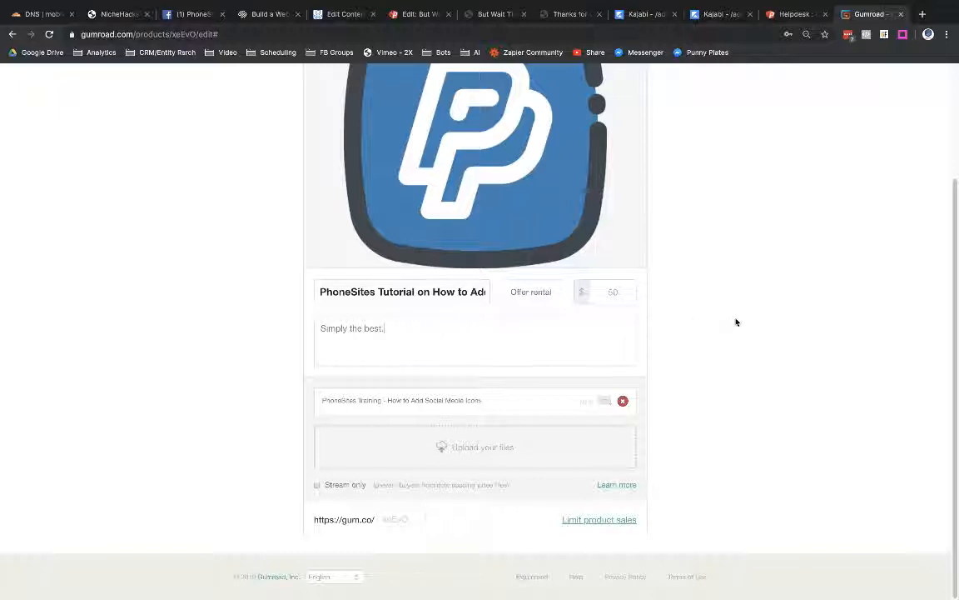
mouse_move(397, 489)
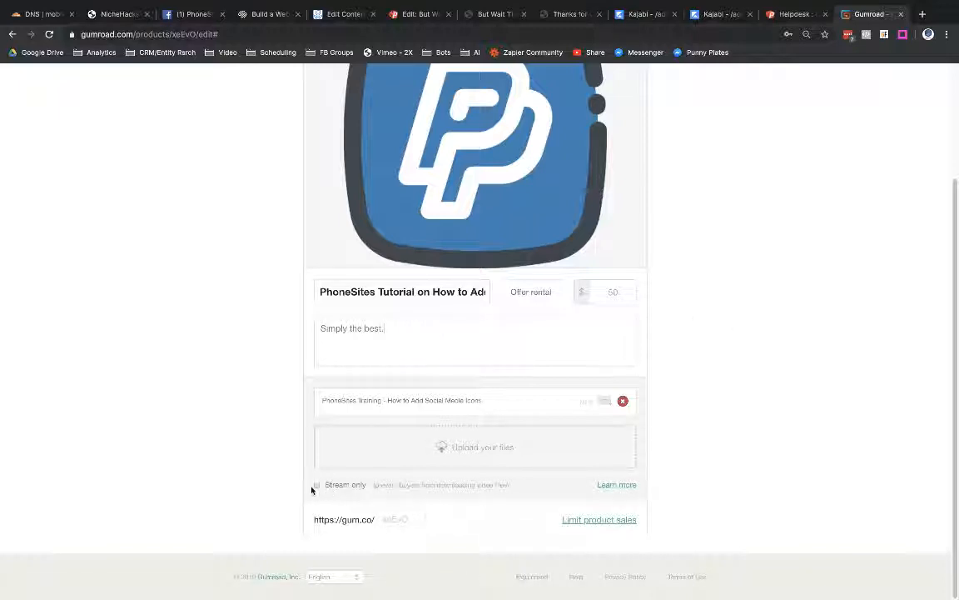
click(316, 484)
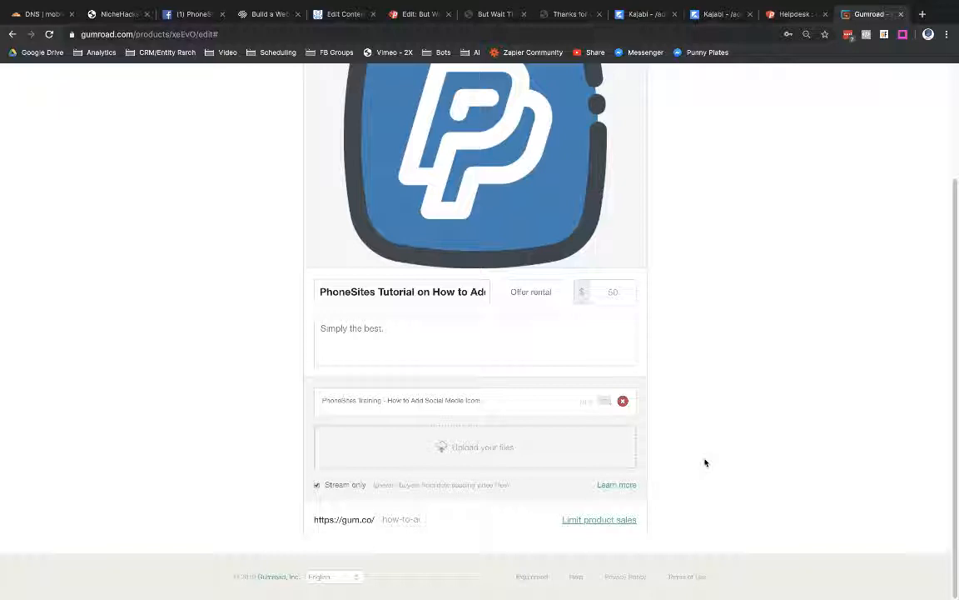
mouse_move(580, 525)
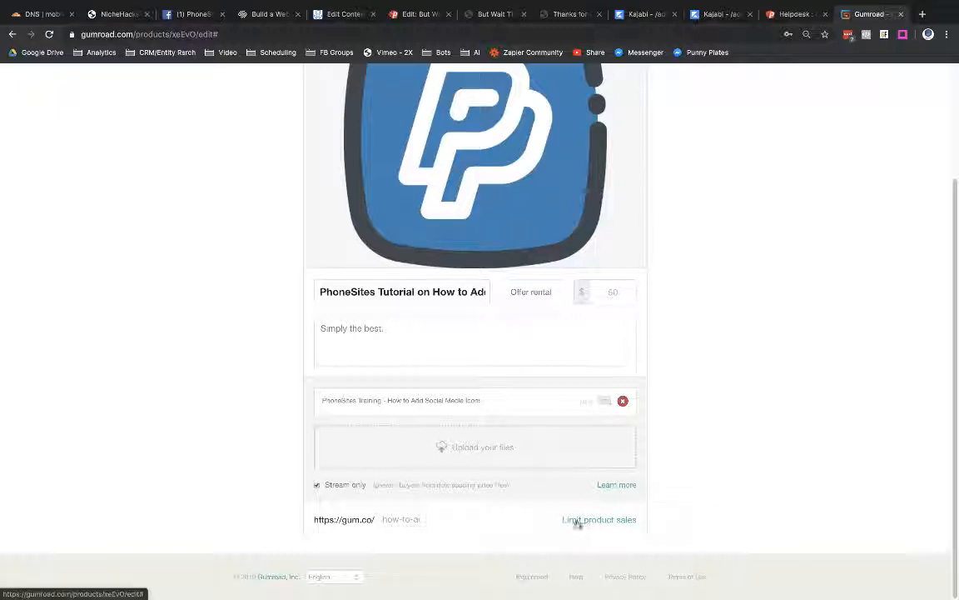
mouse_move(767, 476)
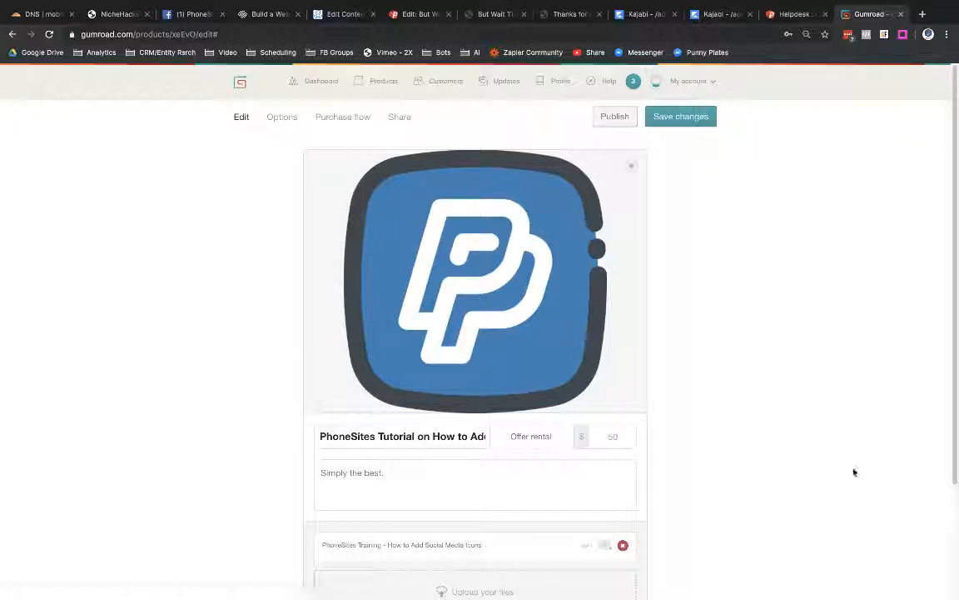
mouse_move(843, 460)
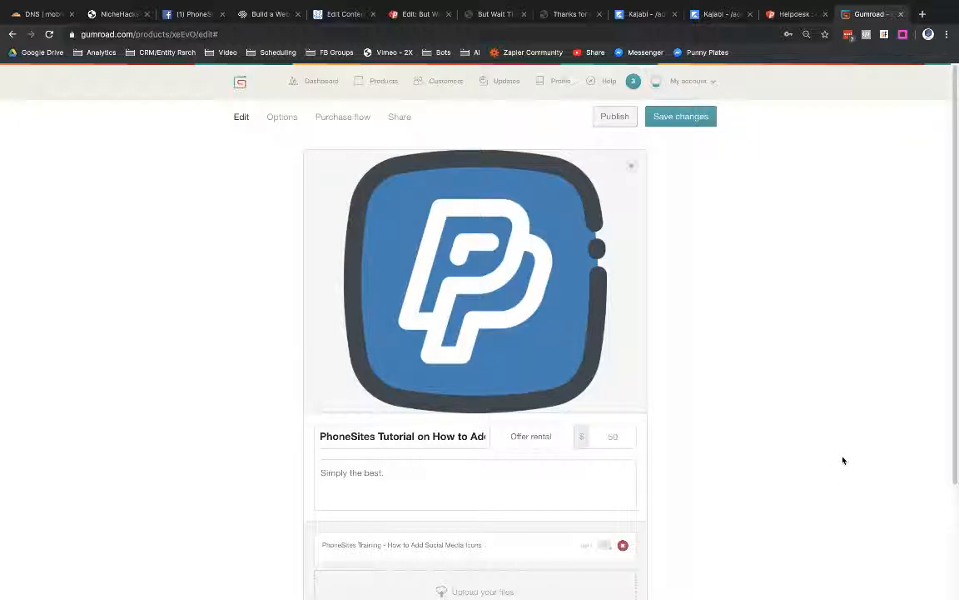
mouse_move(709, 260)
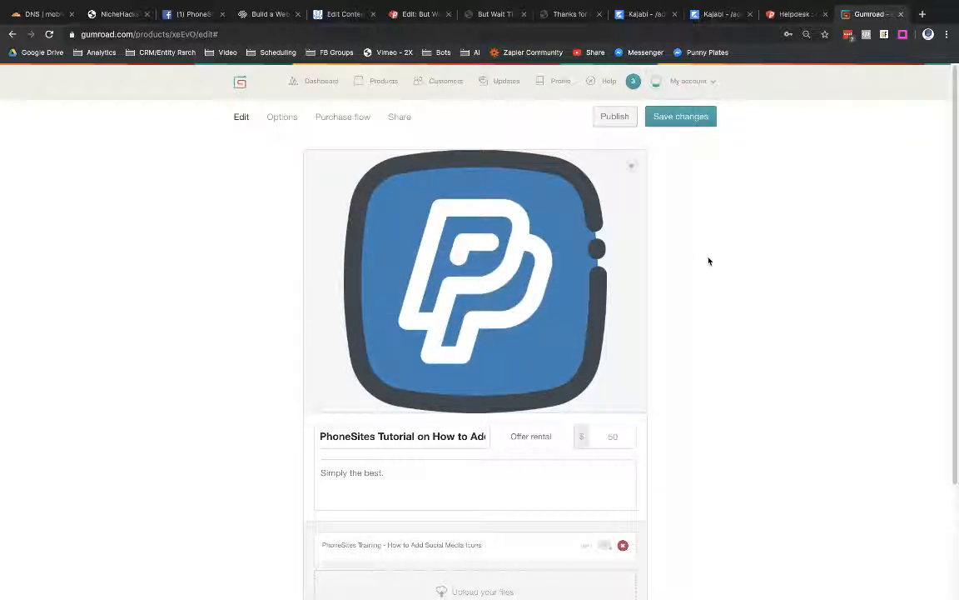
mouse_move(716, 263)
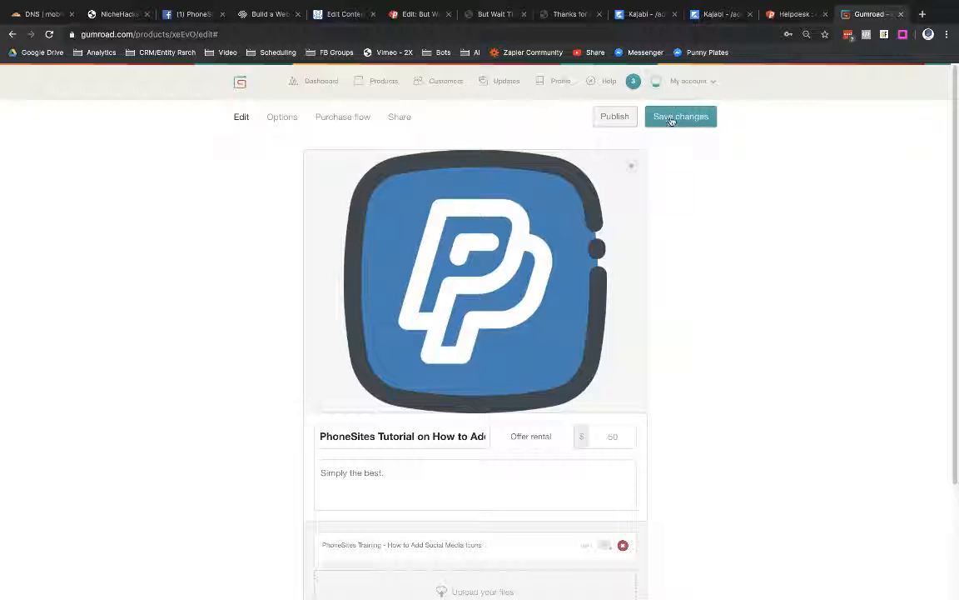
click(680, 117)
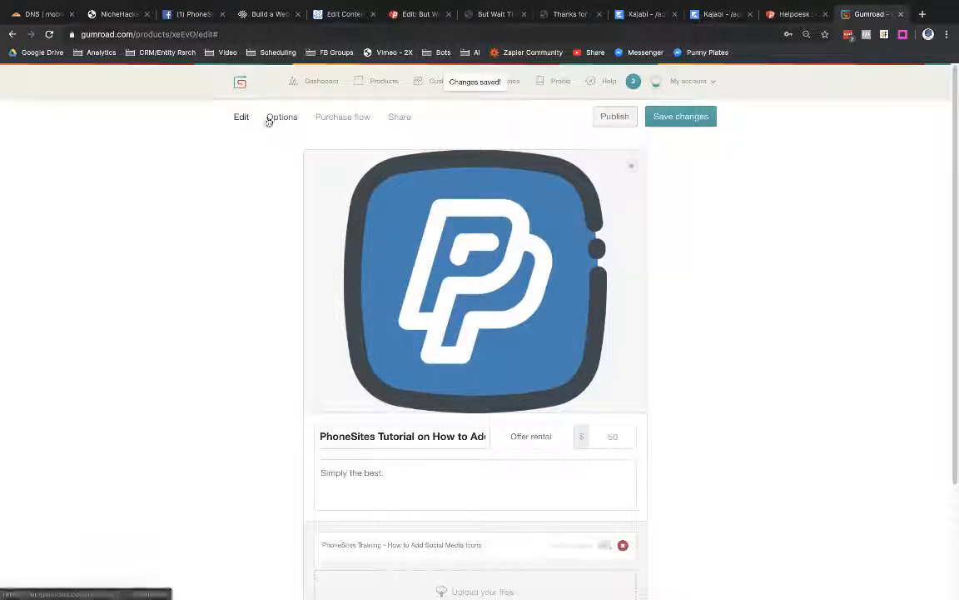
Review Options and Purchase flow, keeping 'I want this!' as the call to action.
click(281, 116)
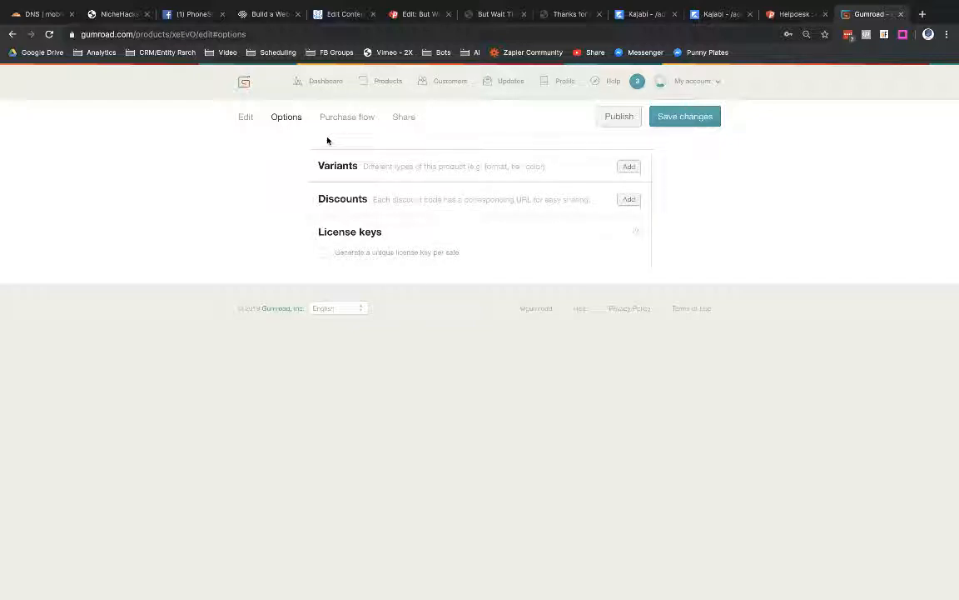
click(343, 116)
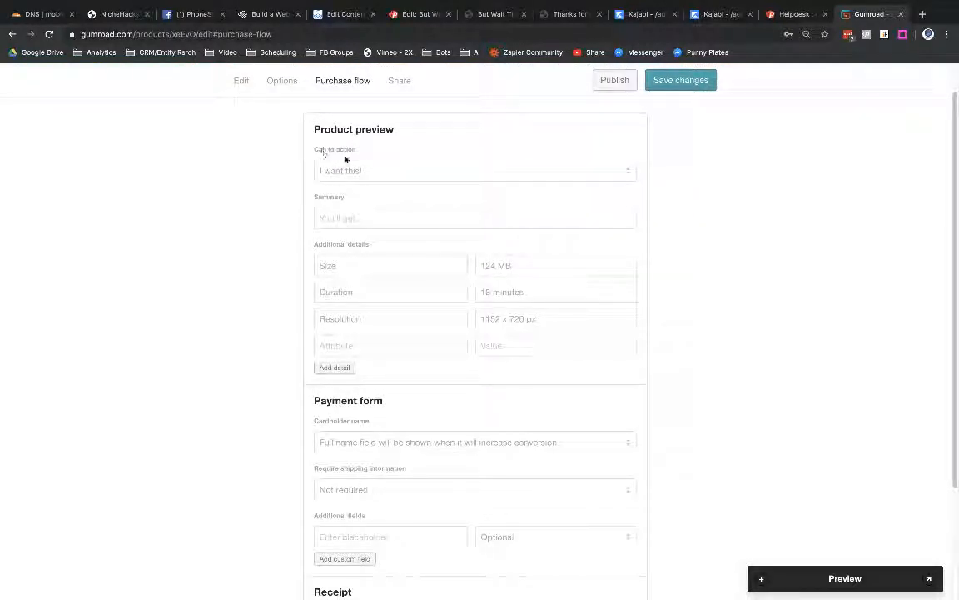
click(474, 169)
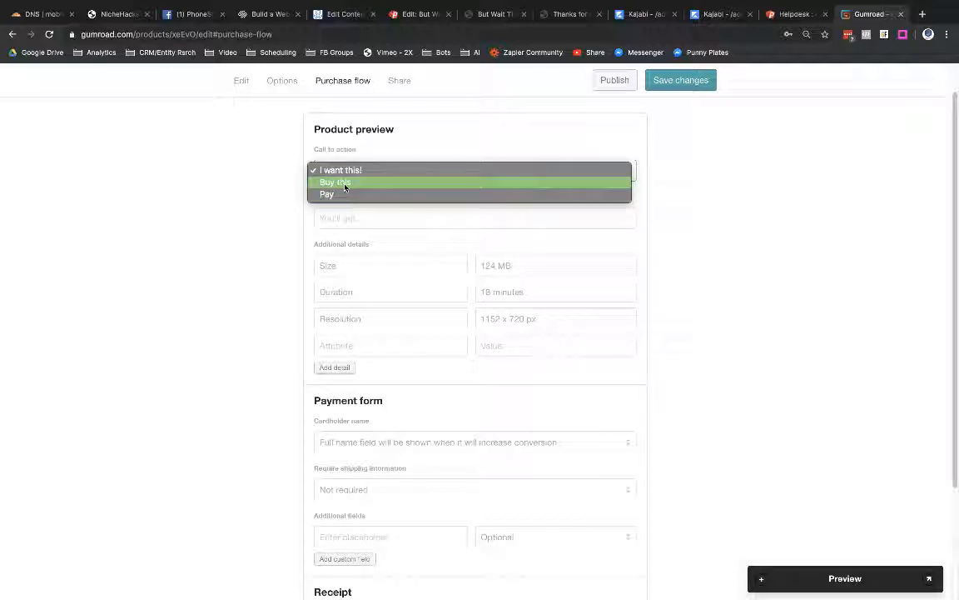
click(339, 169)
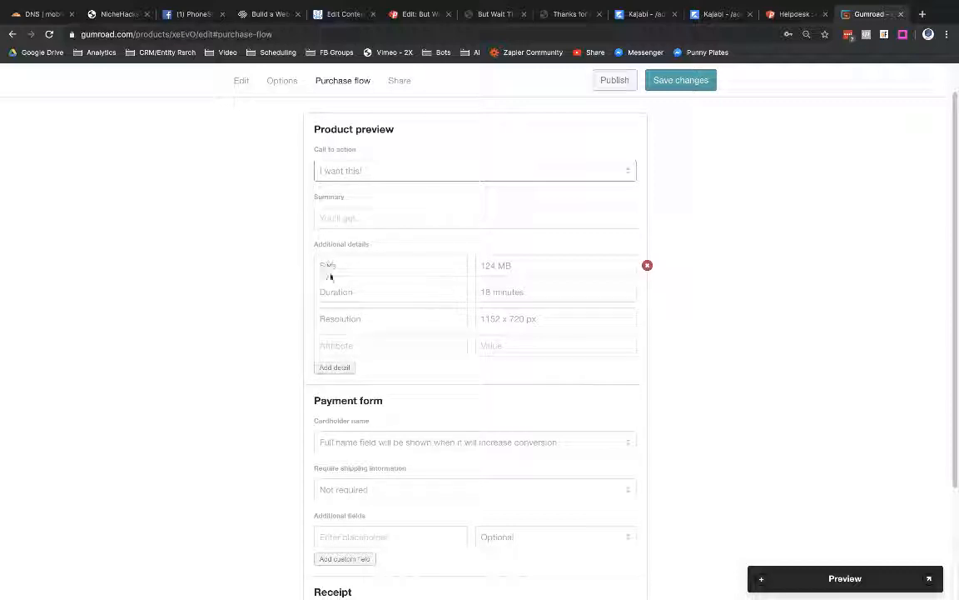
mouse_move(356, 335)
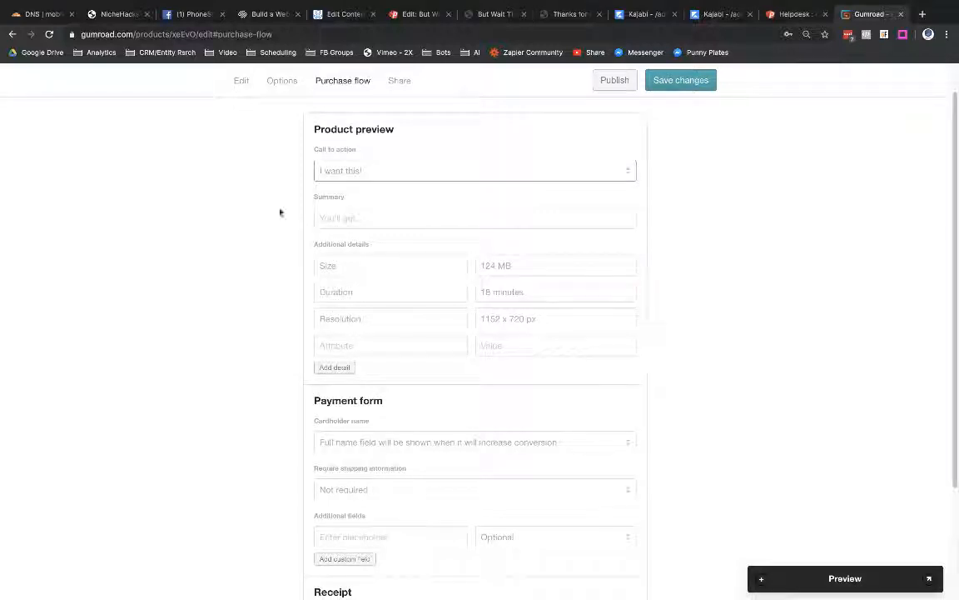
Revisit the purchase flow settings and review the payment form and receipt sections.
click(283, 79)
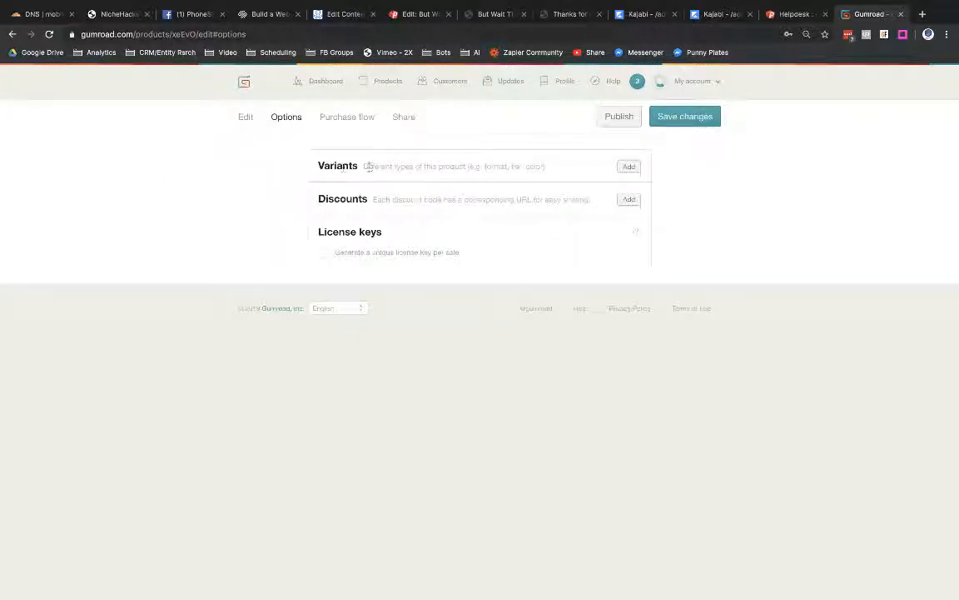
click(347, 117)
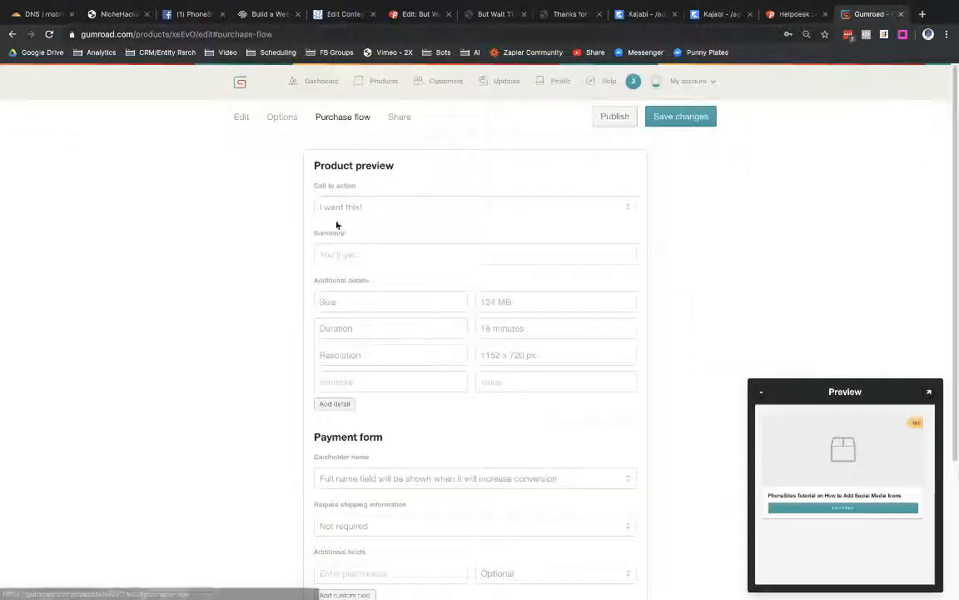
mouse_move(224, 323)
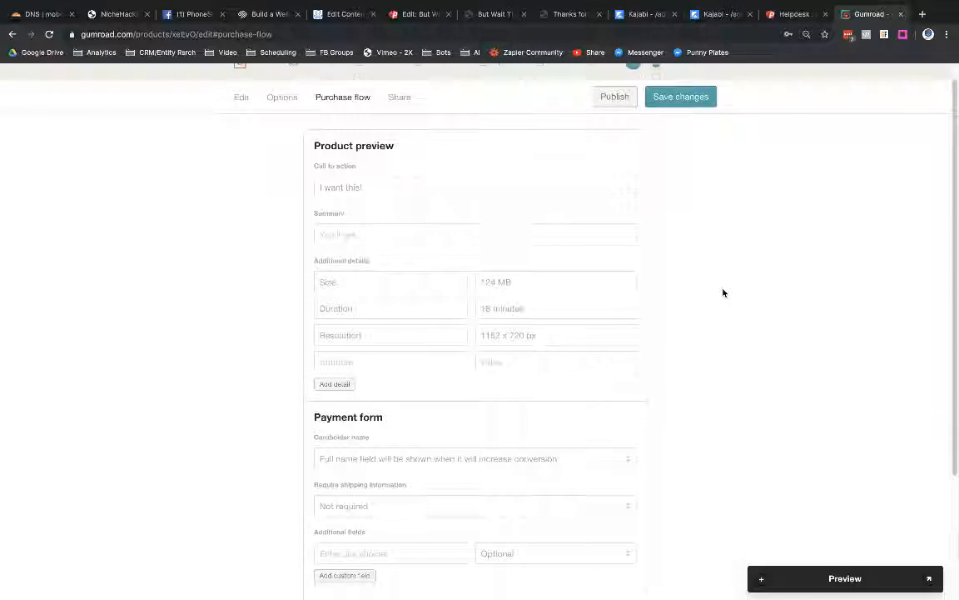
scroll(down, 3)
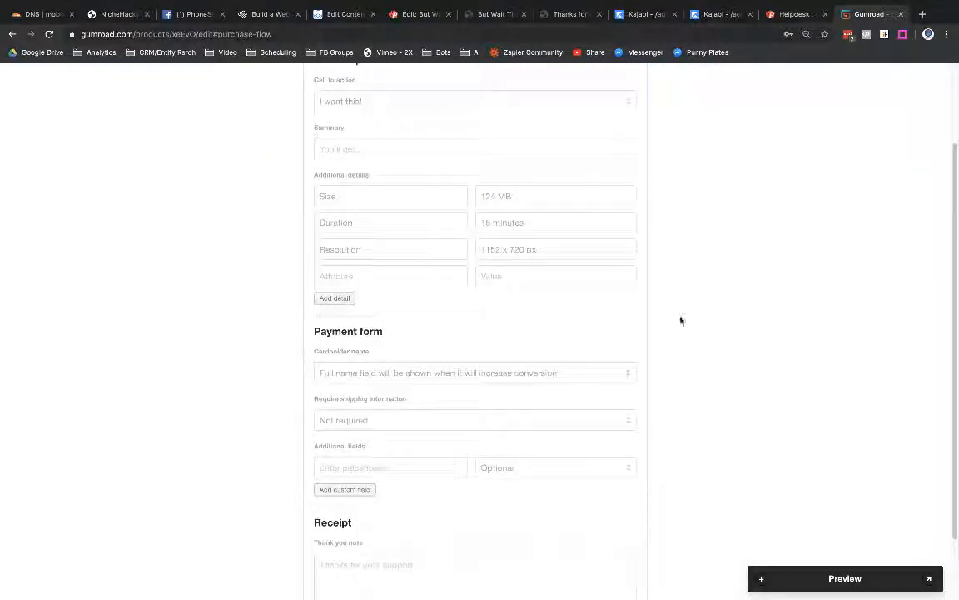
scroll(down, 3)
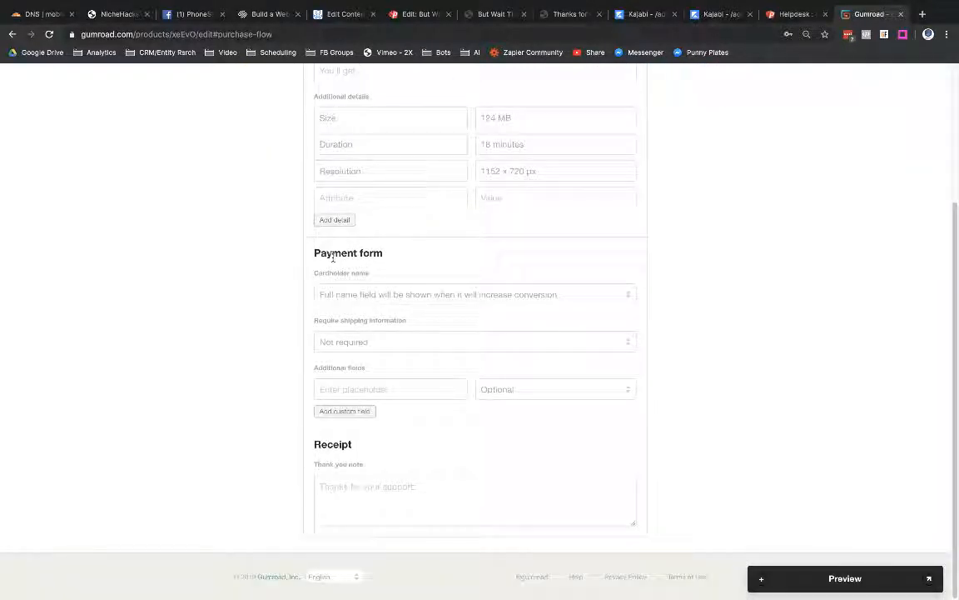
mouse_move(322, 330)
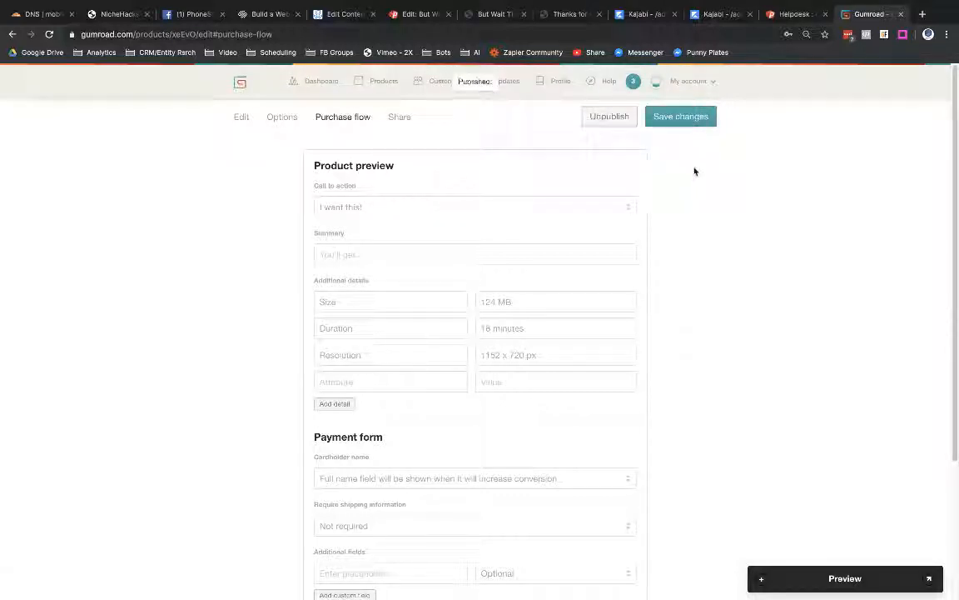
View the Product published! share page with embed code and save the changes.
click(400, 116)
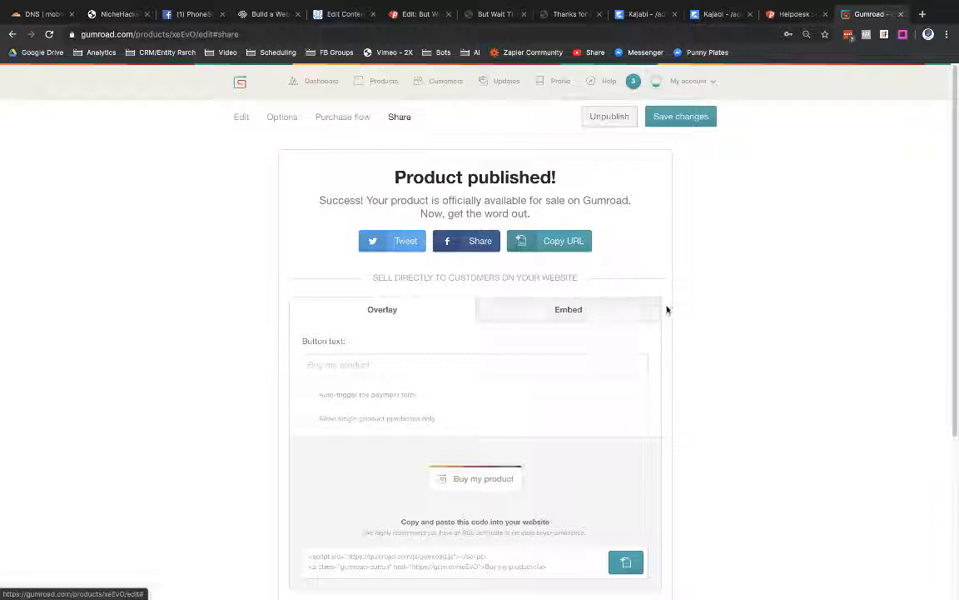
click(677, 116)
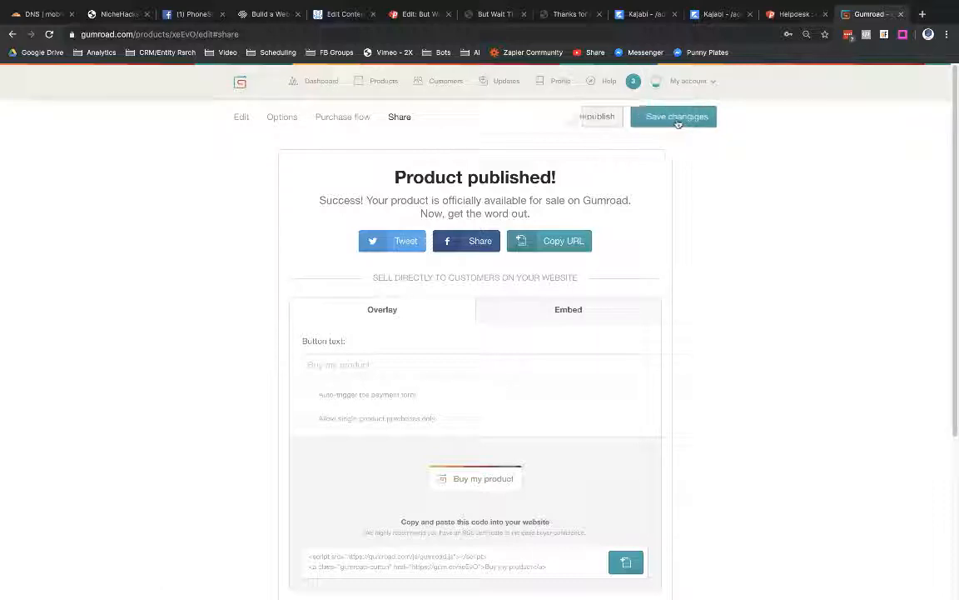
click(673, 116)
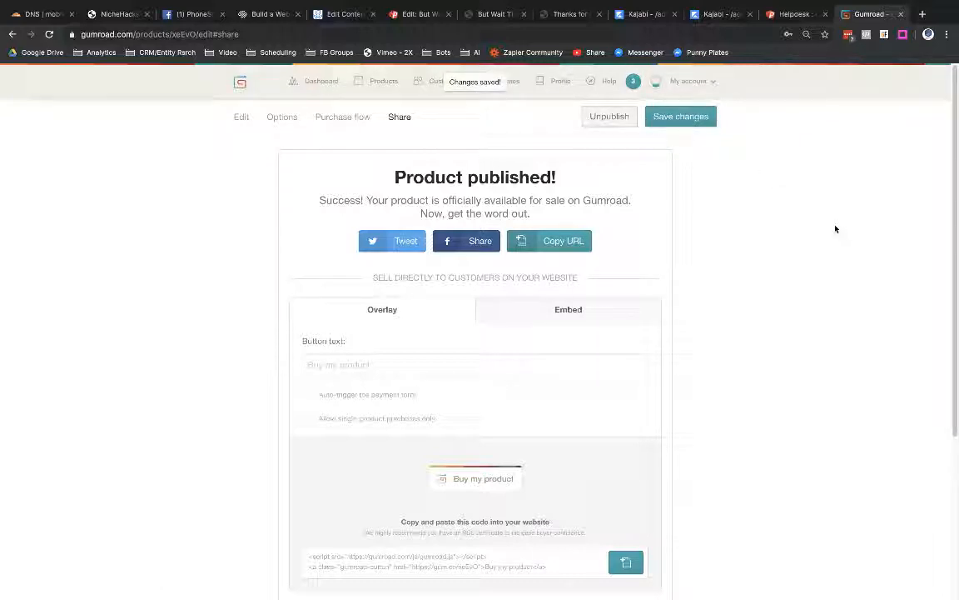
scroll(down, 3)
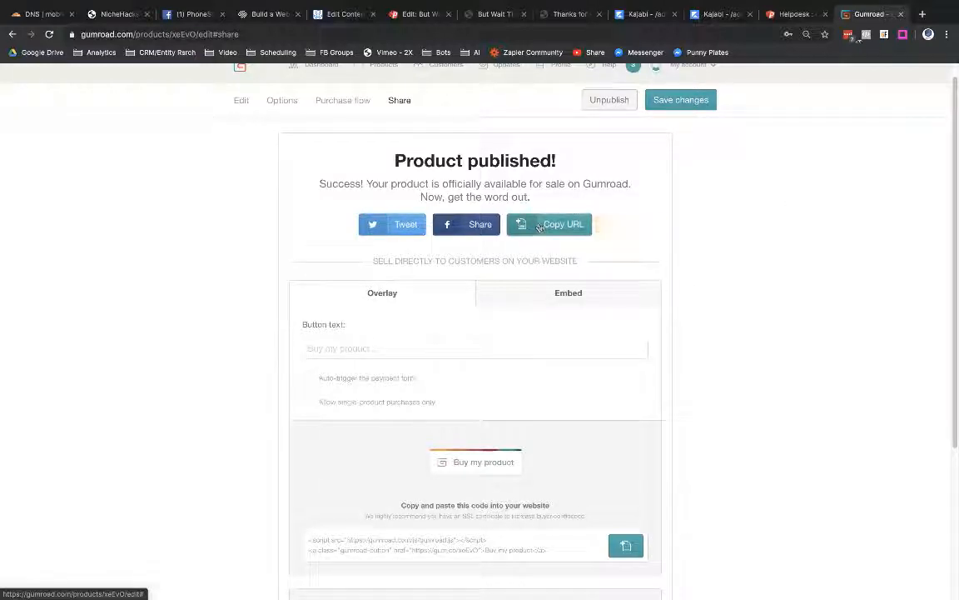
Open the live product page showing the $50 PhoneSites icons tutorial.
click(923, 13)
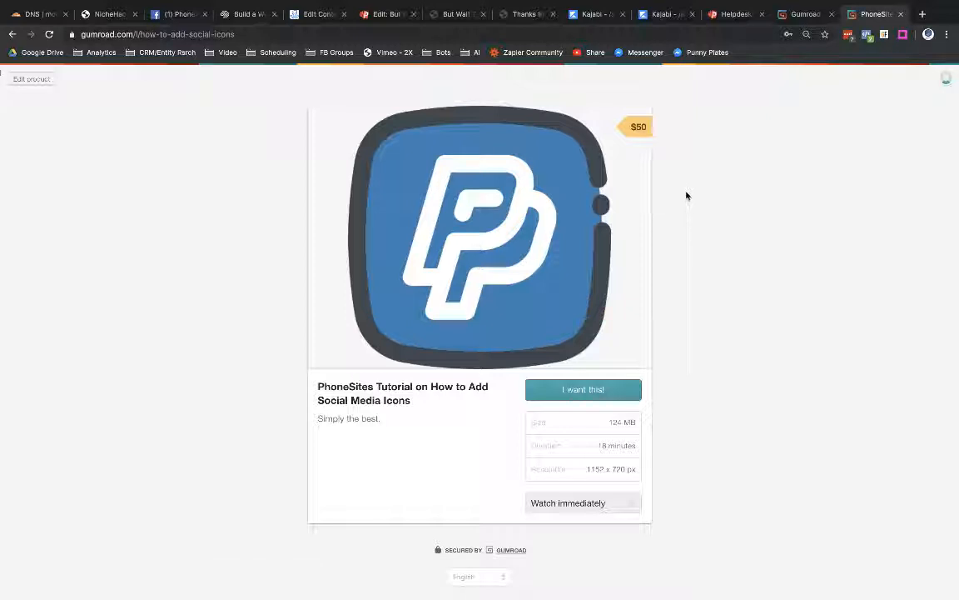
mouse_move(408, 298)
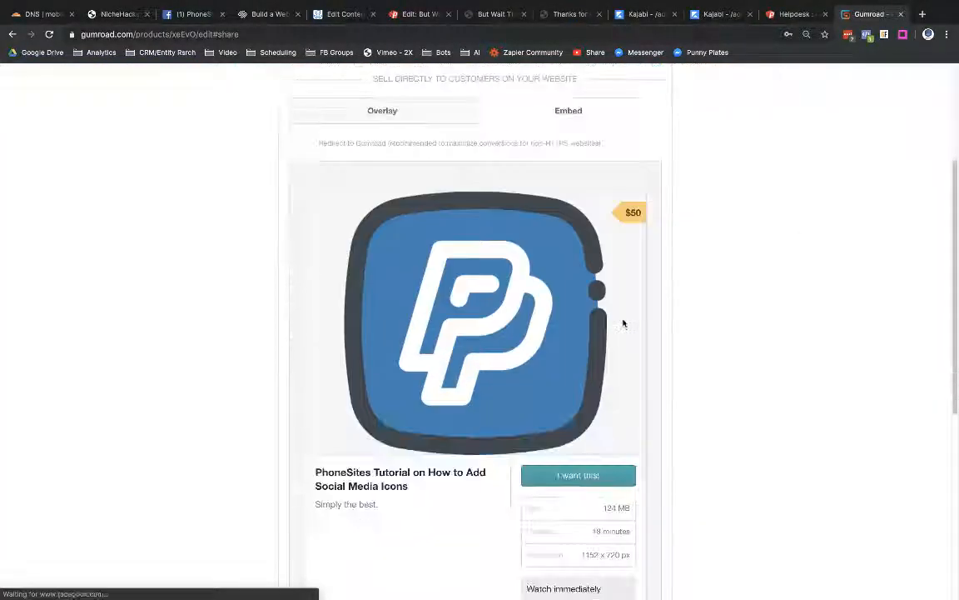
scroll(down, 3)
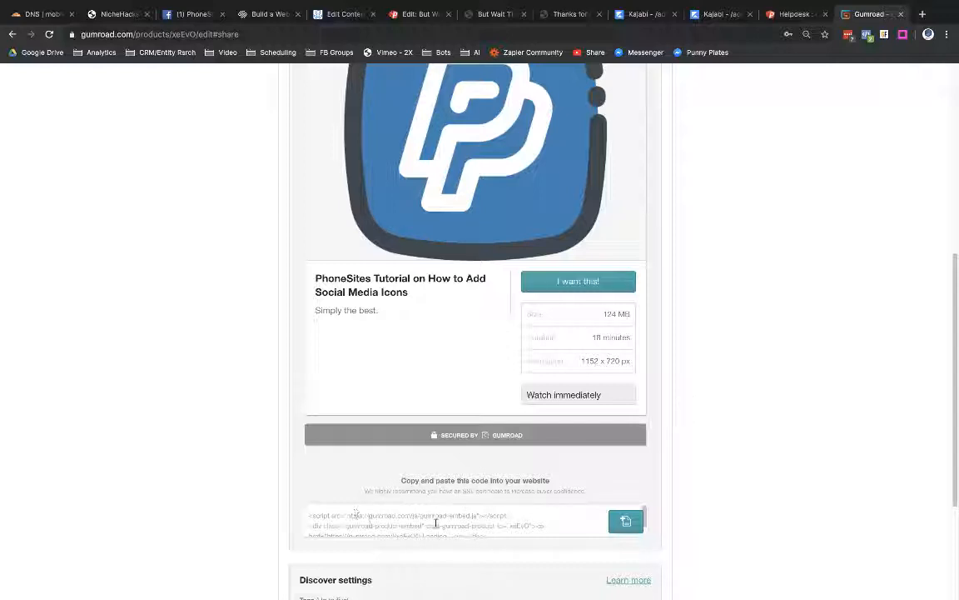
click(626, 522)
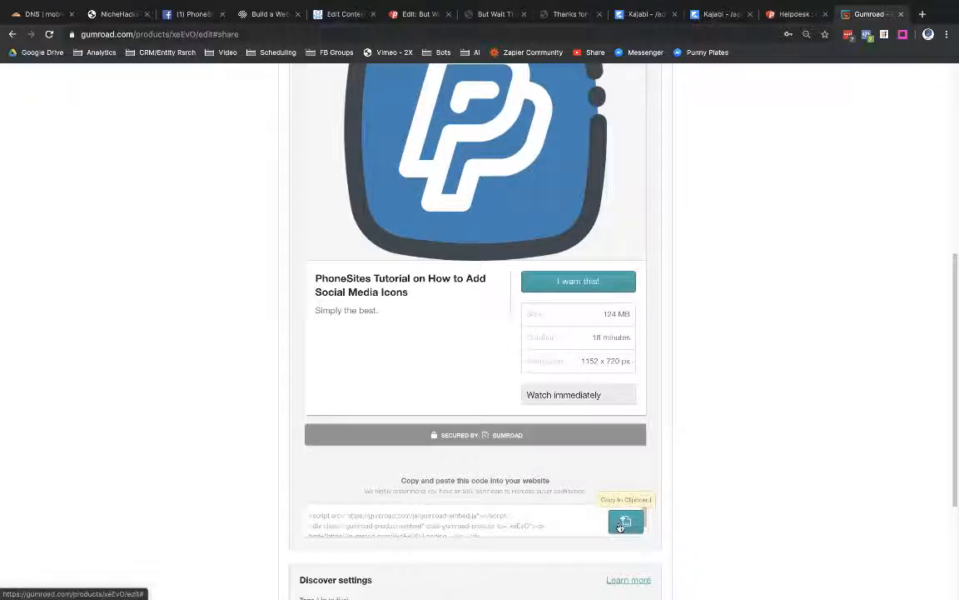
scroll(down, 3)
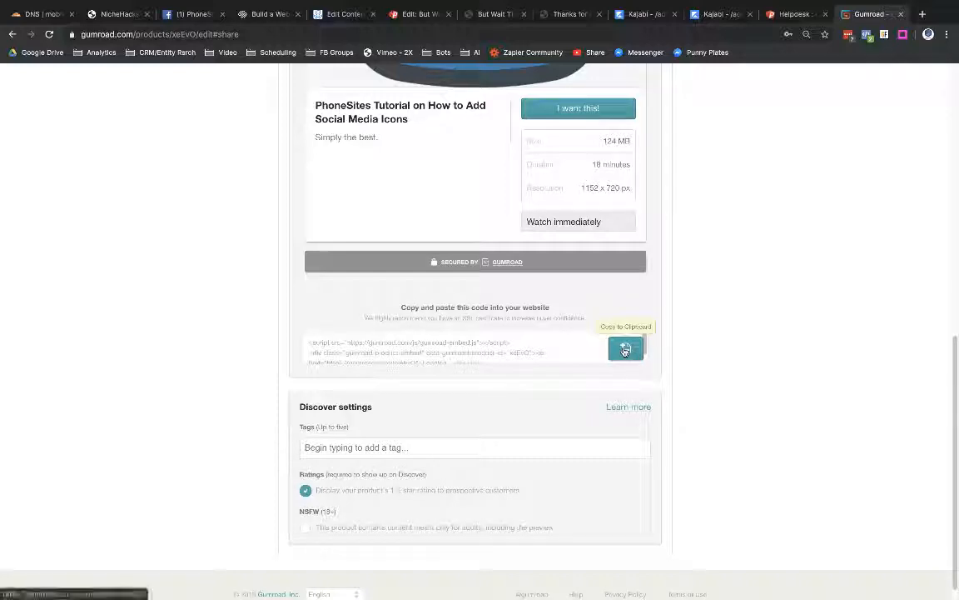
mouse_move(775, 306)
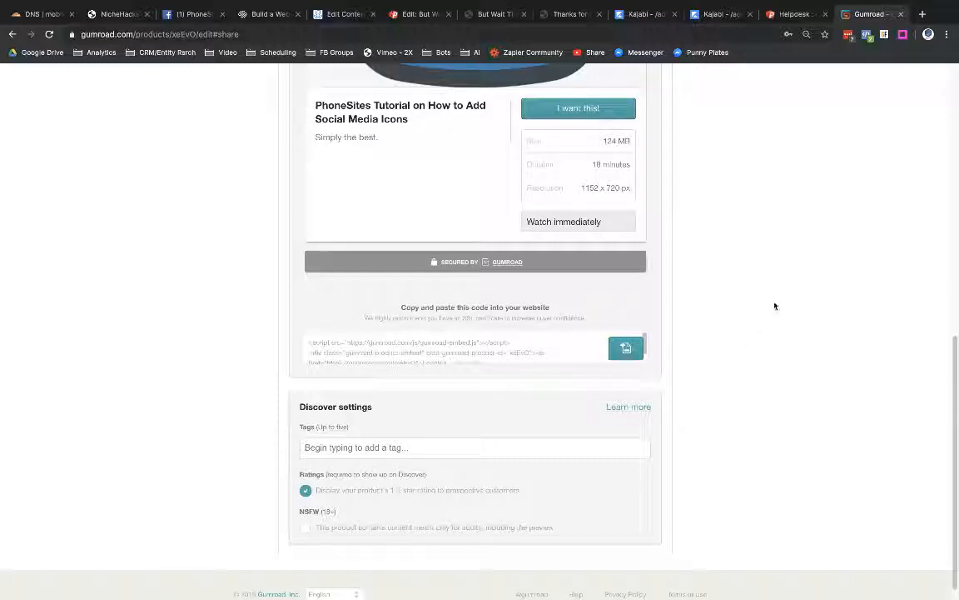
mouse_move(329, 498)
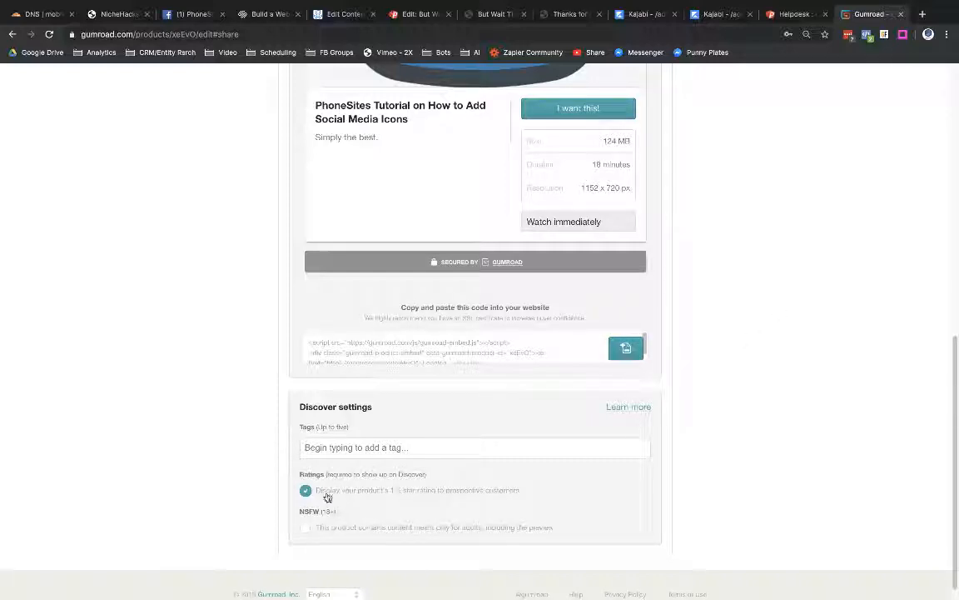
mouse_move(400, 497)
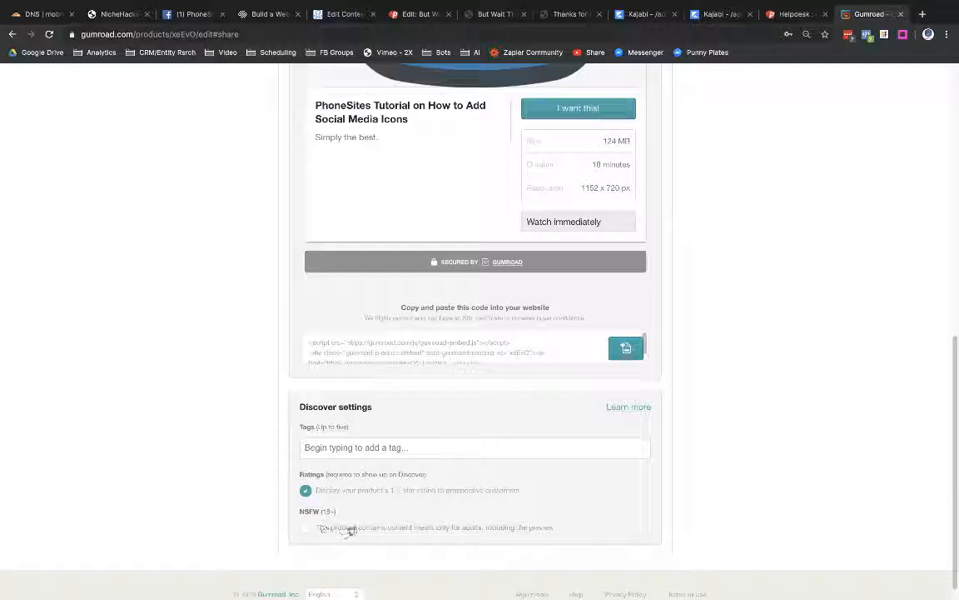
mouse_move(343, 533)
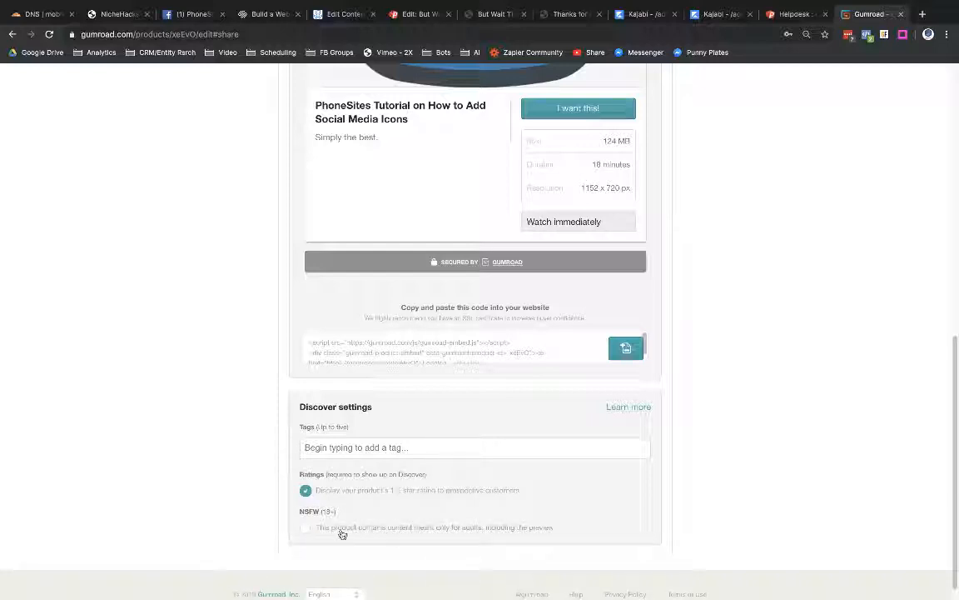
mouse_move(440, 533)
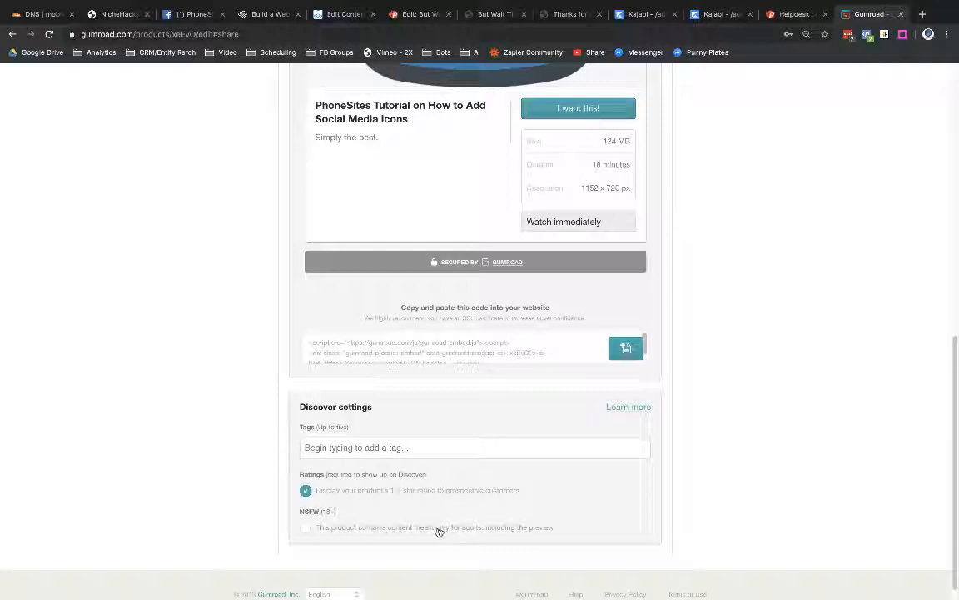
mouse_move(426, 533)
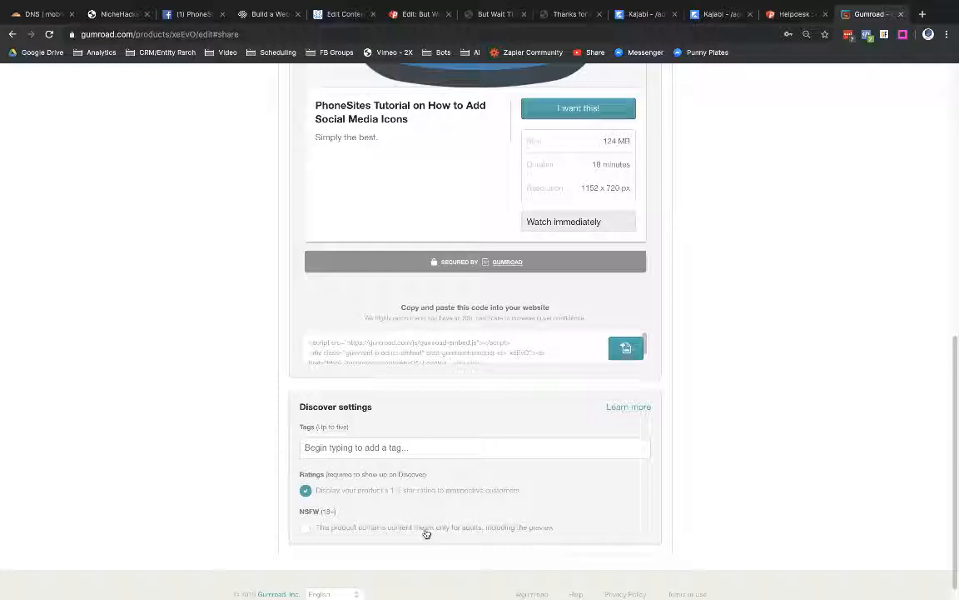
mouse_move(410, 533)
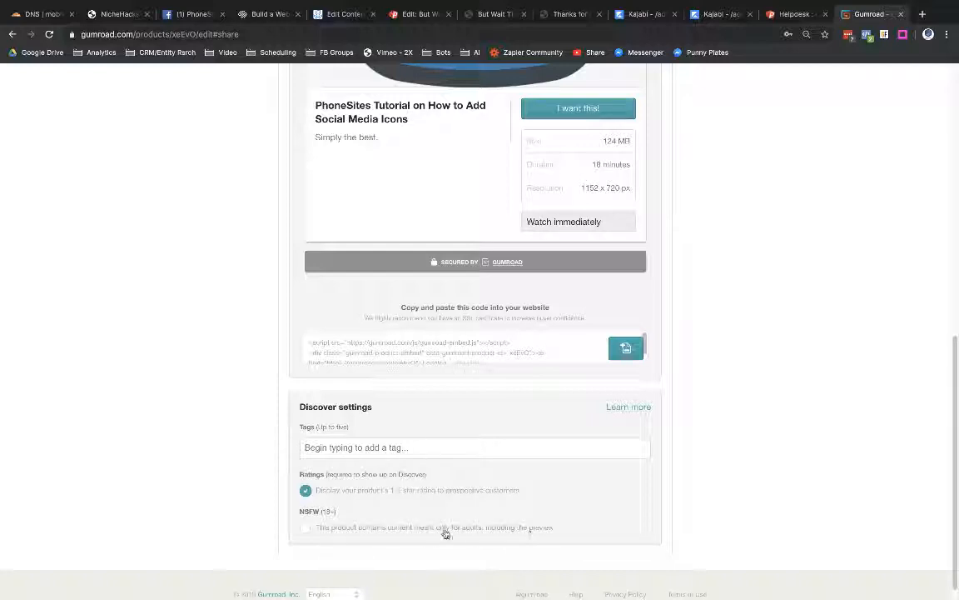
mouse_move(140, 322)
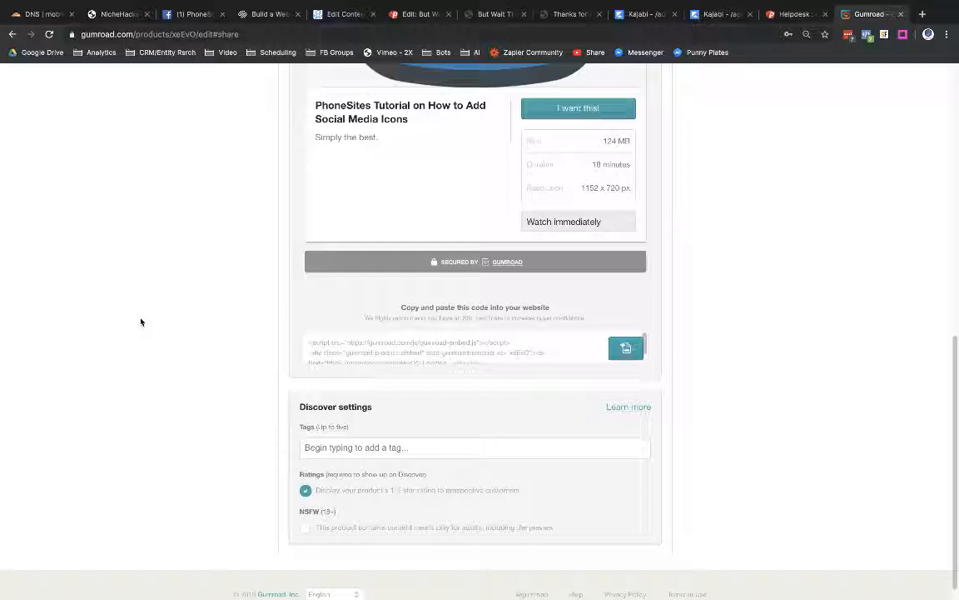
mouse_move(164, 441)
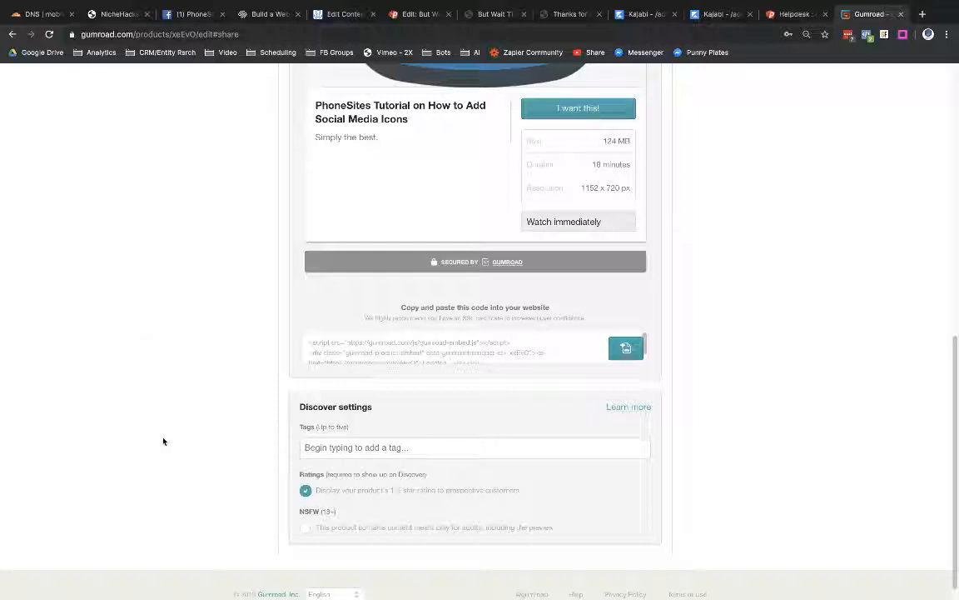
mouse_move(183, 425)
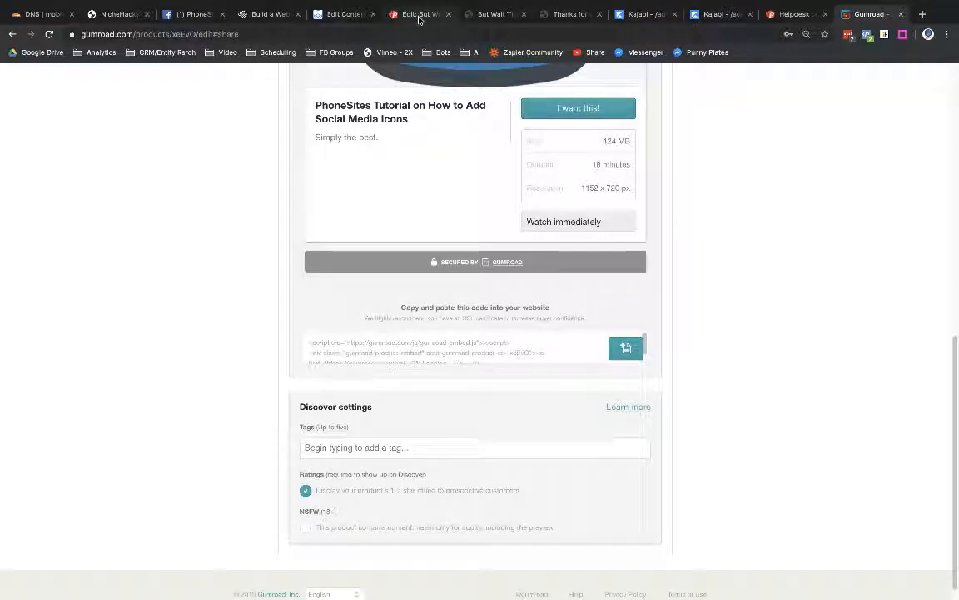
In the PhoneSites editor, delete the unneeded extra text block.
click(433, 10)
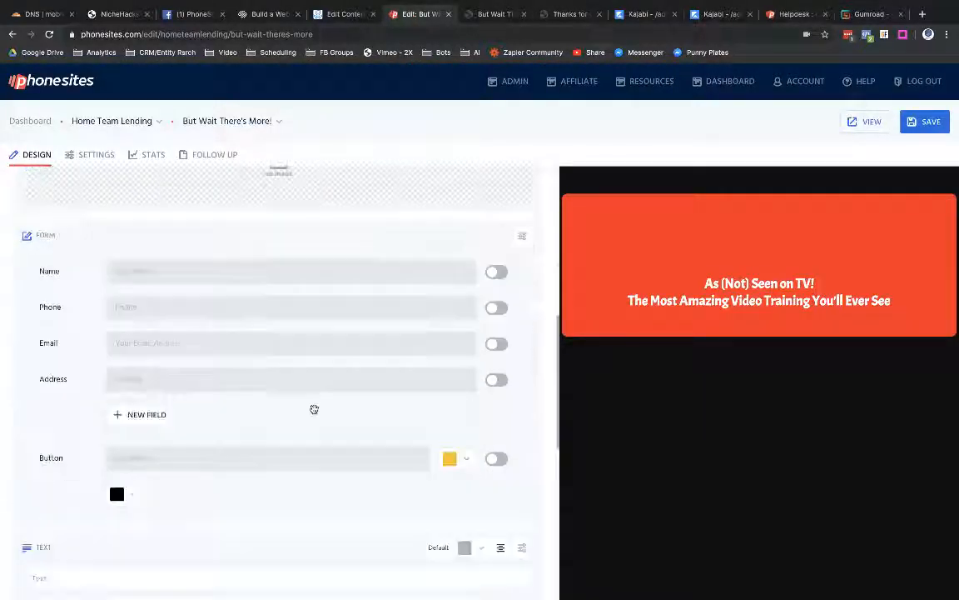
scroll(down, 3)
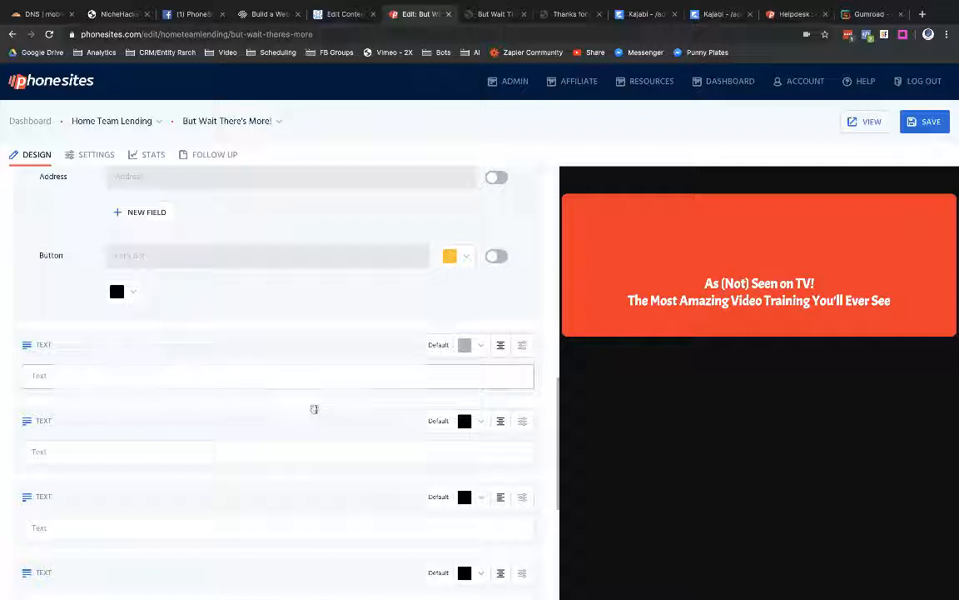
click(522, 325)
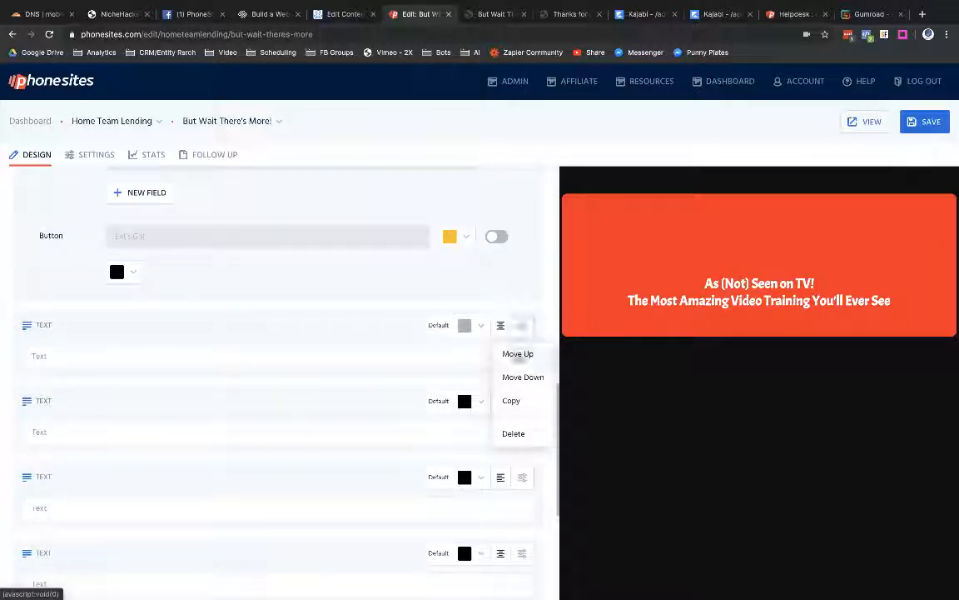
click(522, 325)
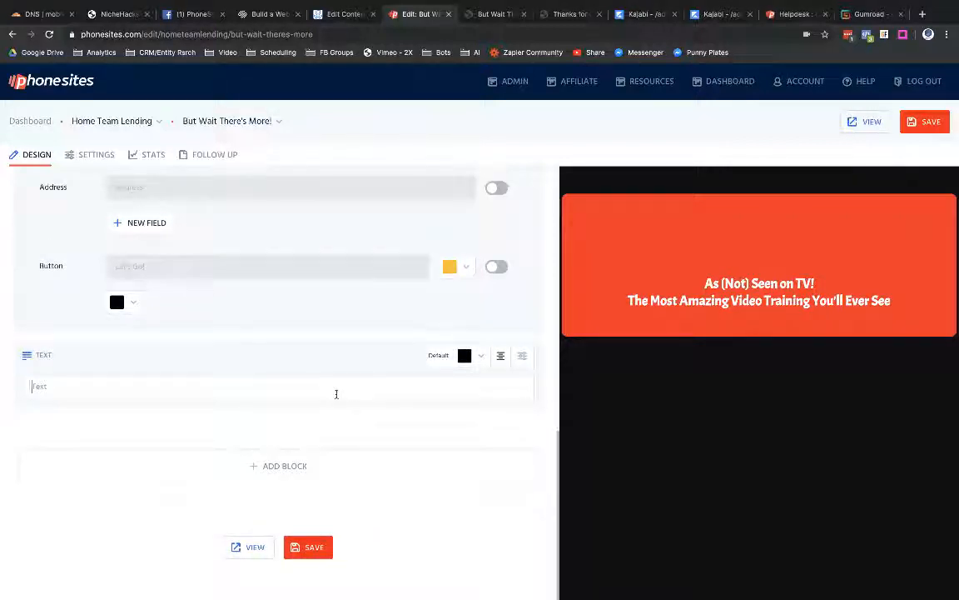
Paste the gumroad-embed.js script into the remaining block and save the page.
text(<script src="https://gumroad.com/js/gumroad-embed.js"></script>)
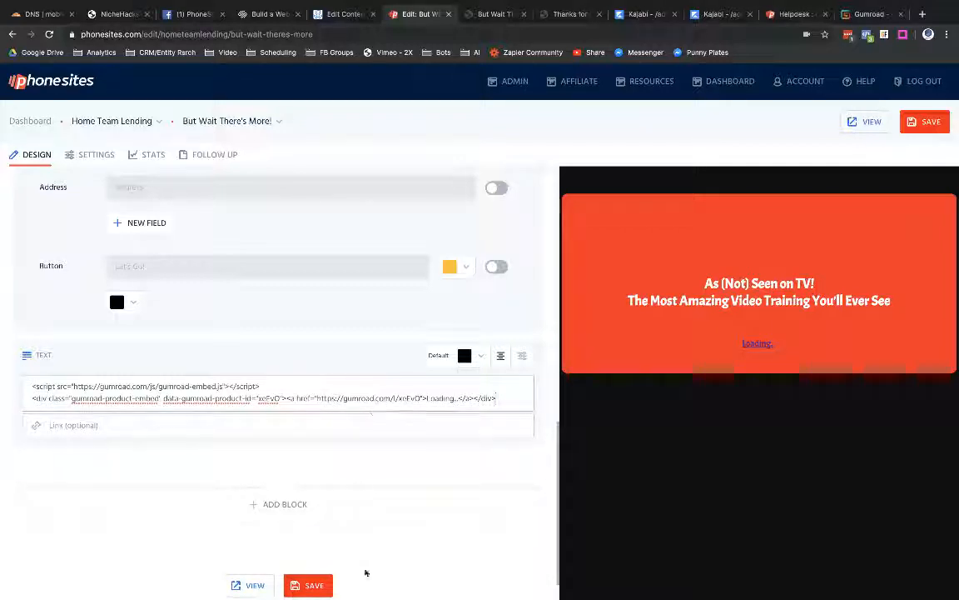
click(308, 585)
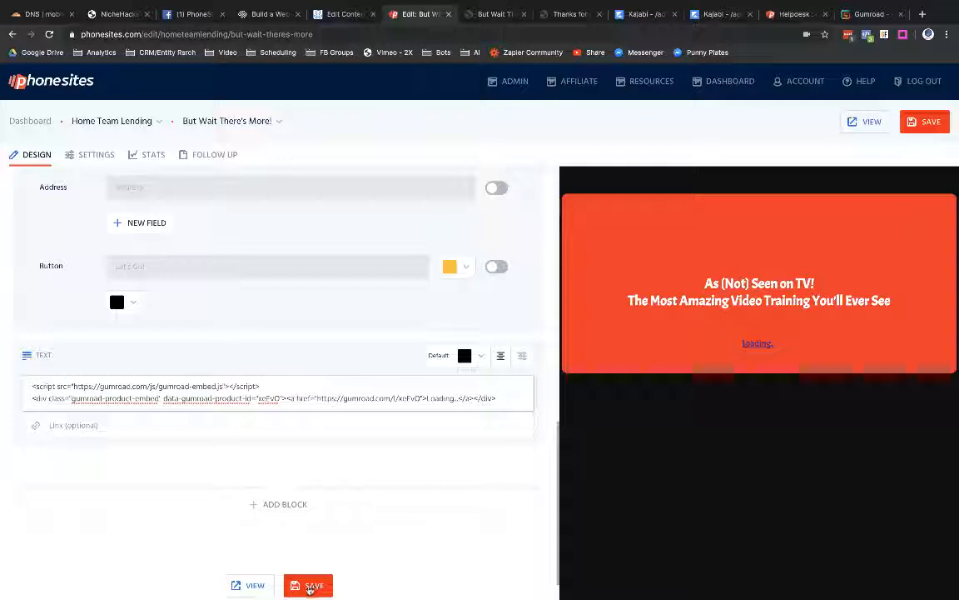
click(308, 585)
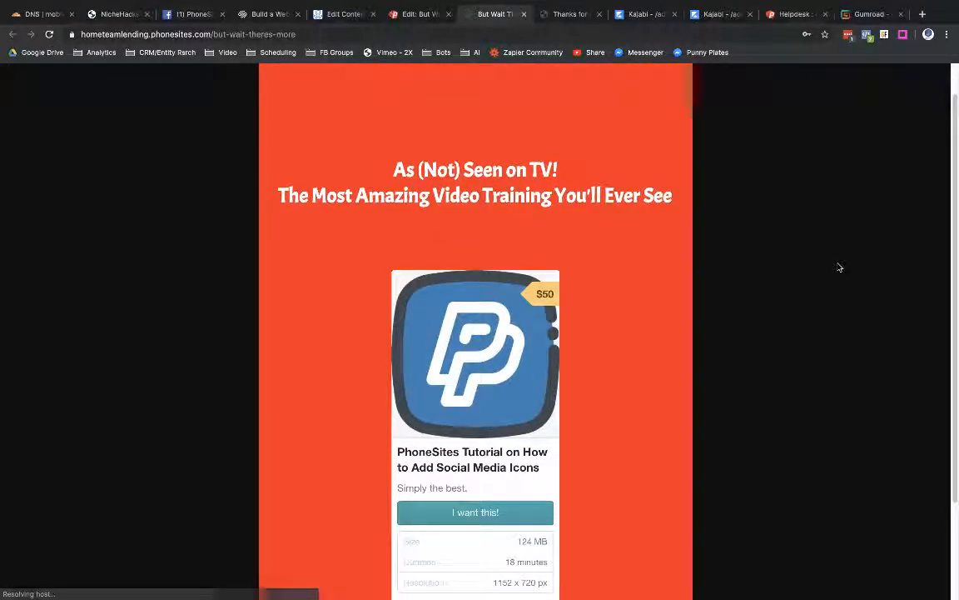
Start checkout on the embedded $50 tutorial card via 'I want this!' with an email and test card.
scroll(down, 3)
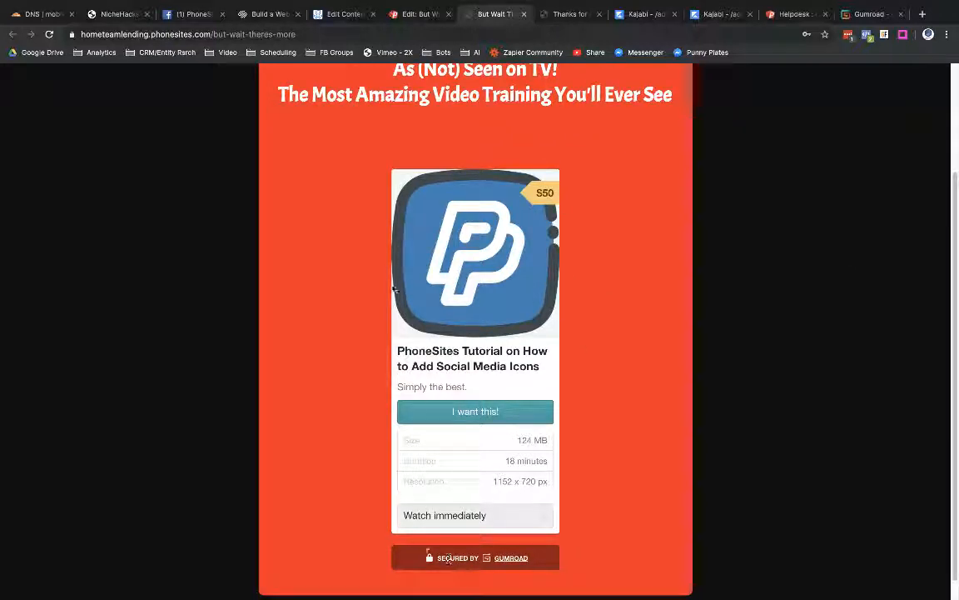
mouse_move(637, 522)
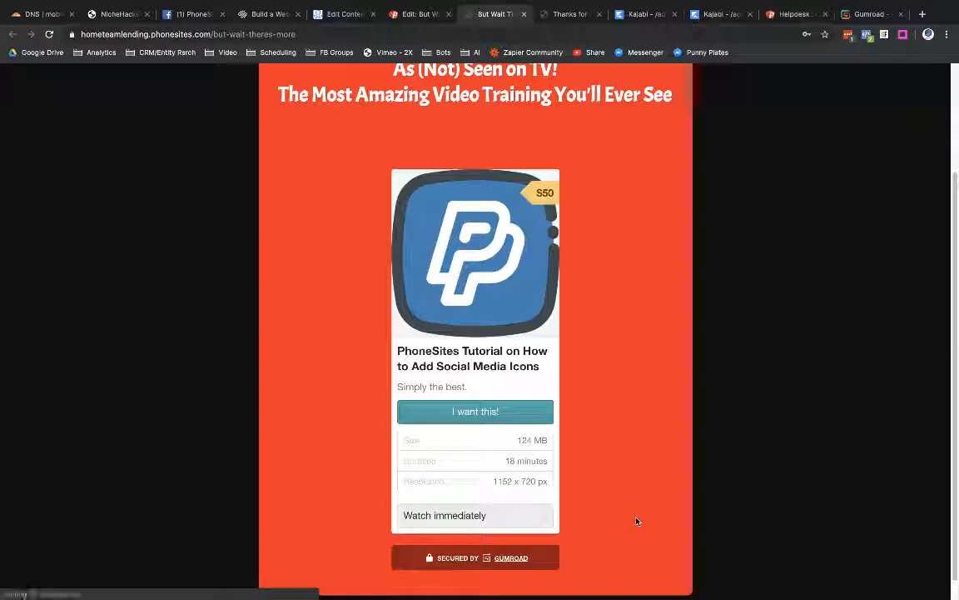
scroll(down, 3)
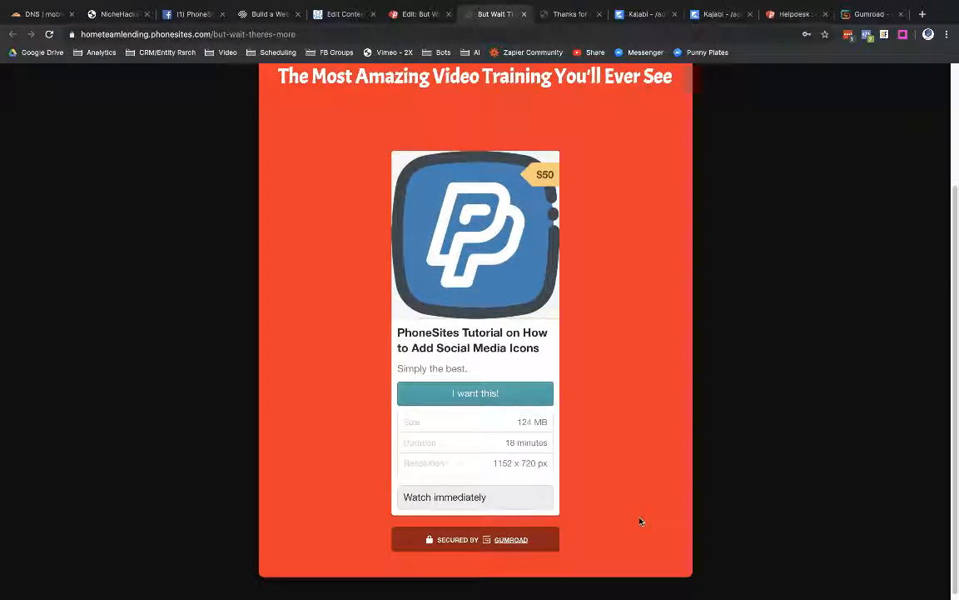
mouse_move(469, 394)
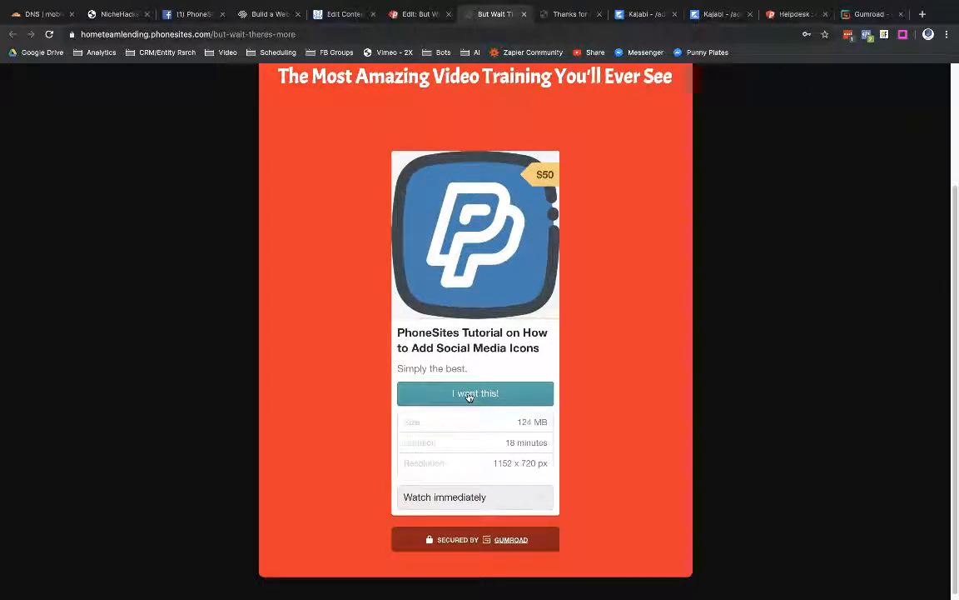
click(475, 394)
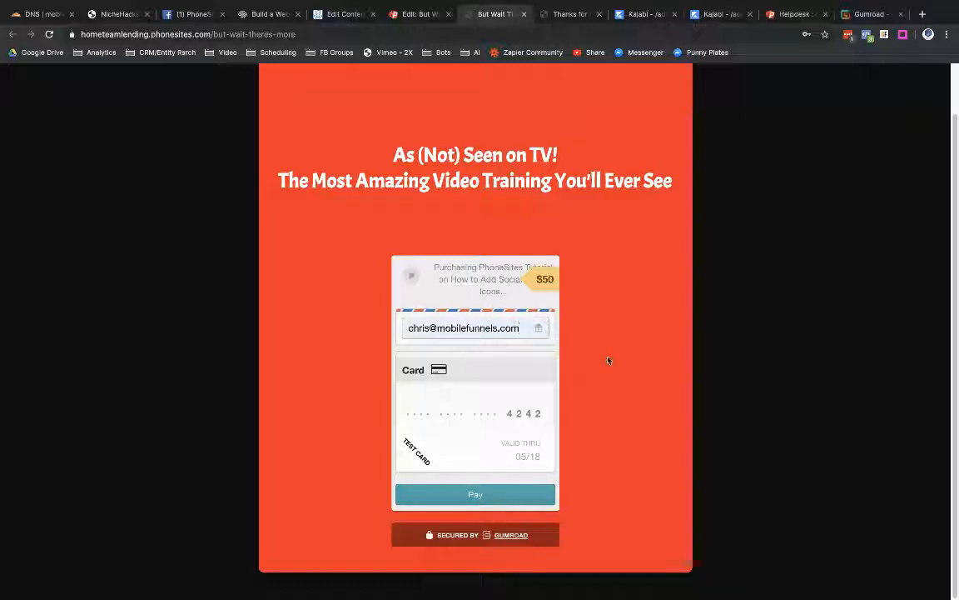
mouse_move(614, 360)
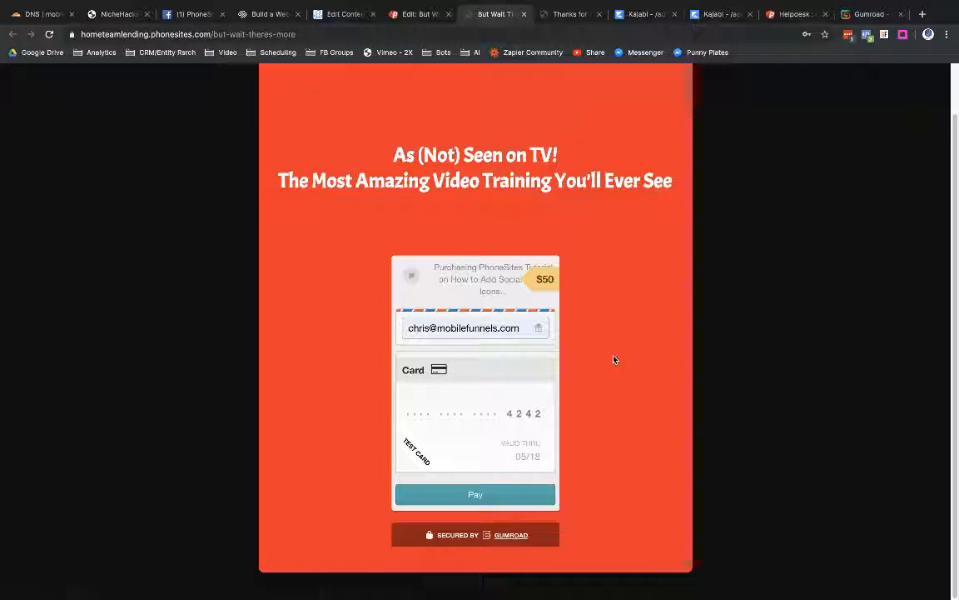
mouse_move(636, 496)
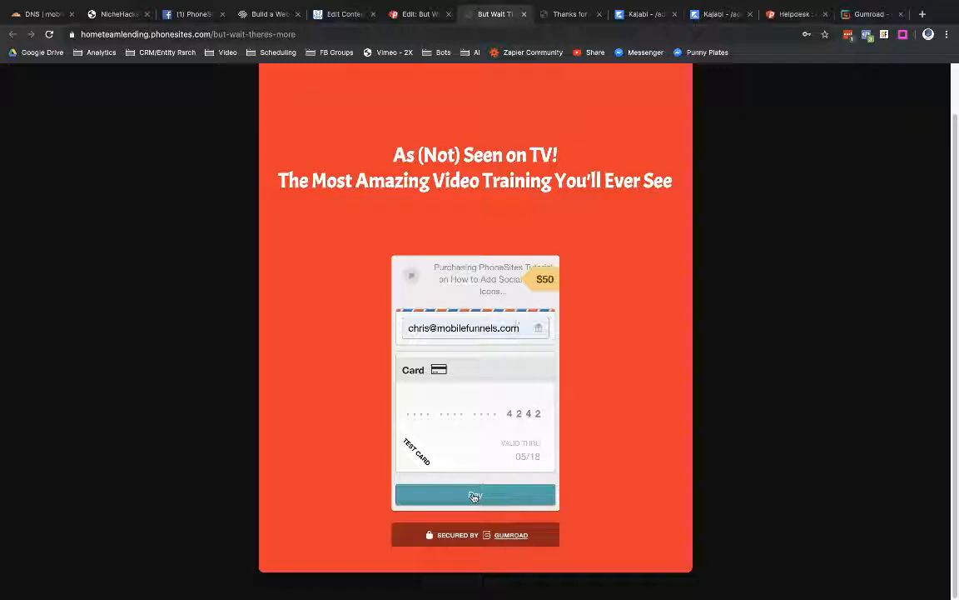
Pay for the test purchase so the embedded card shows the purchase confirmation.
click(474, 496)
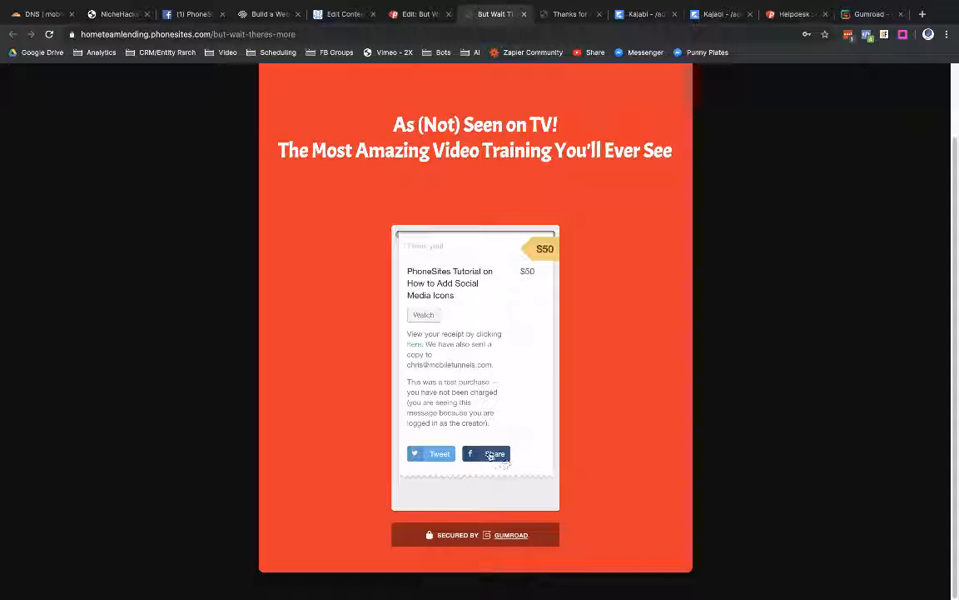
mouse_move(483, 450)
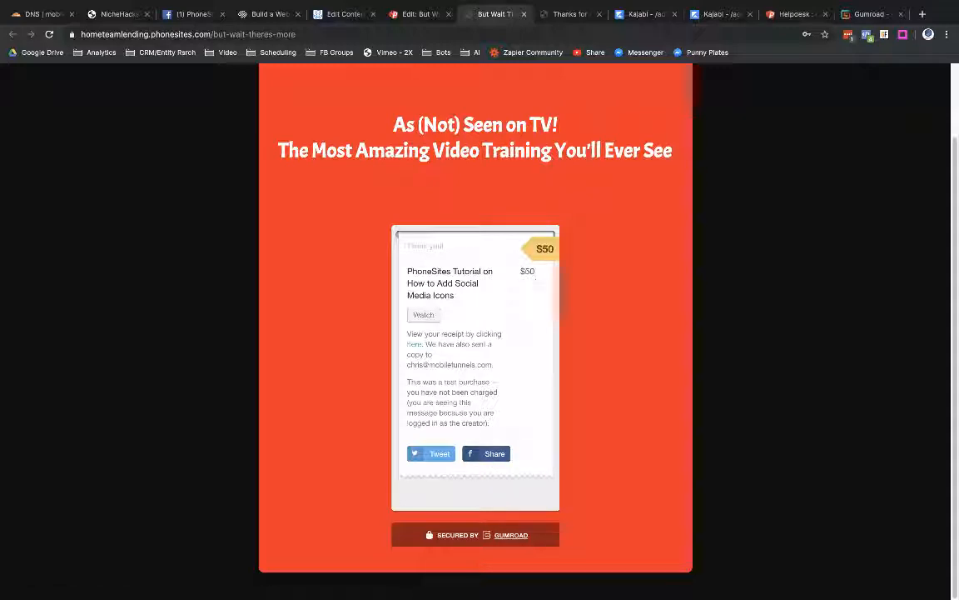
mouse_move(423, 317)
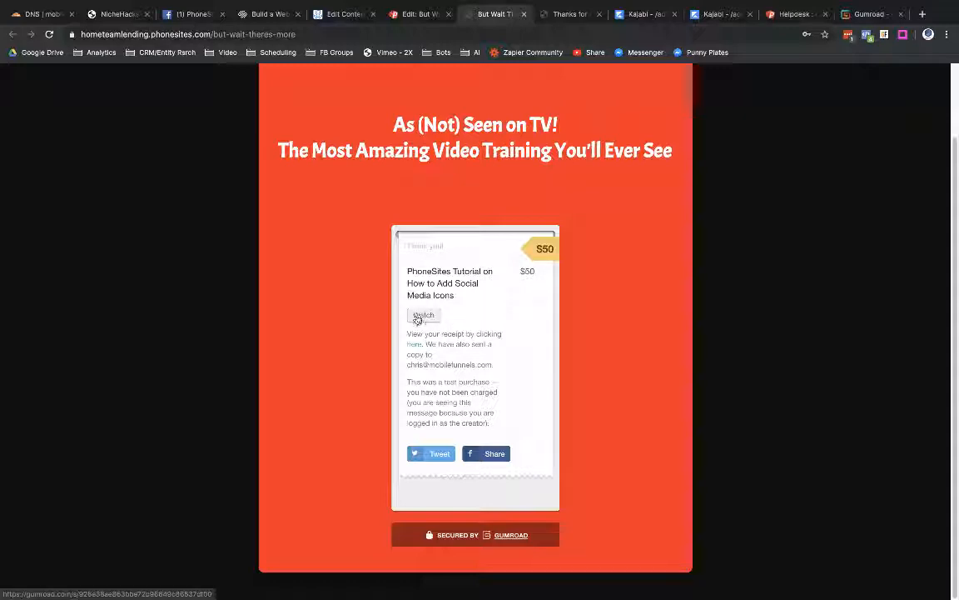
Watch the purchased training video on gumroad.com/watch, then return to the PhoneSites receipt.
click(423, 315)
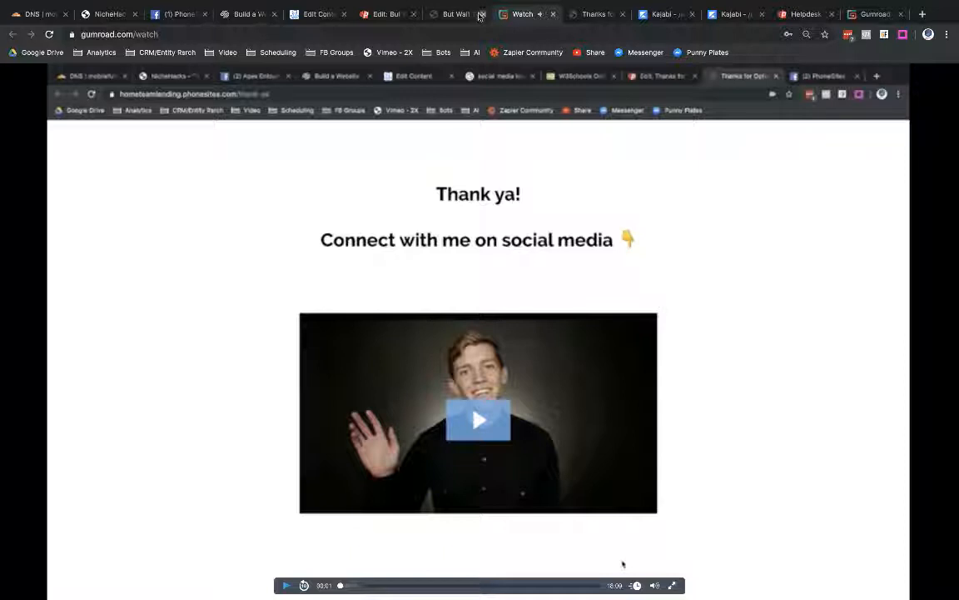
mouse_move(457, 13)
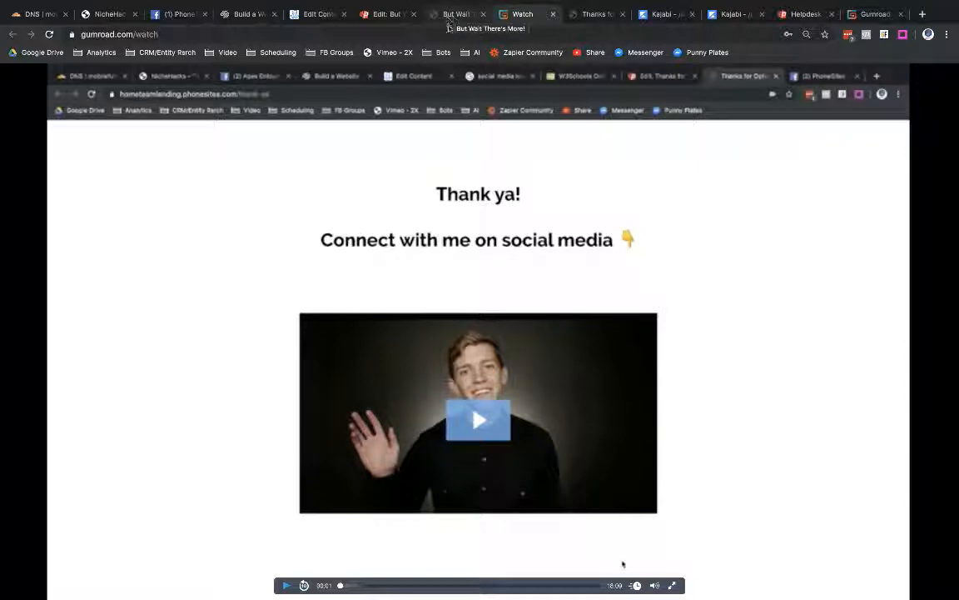
click(469, 14)
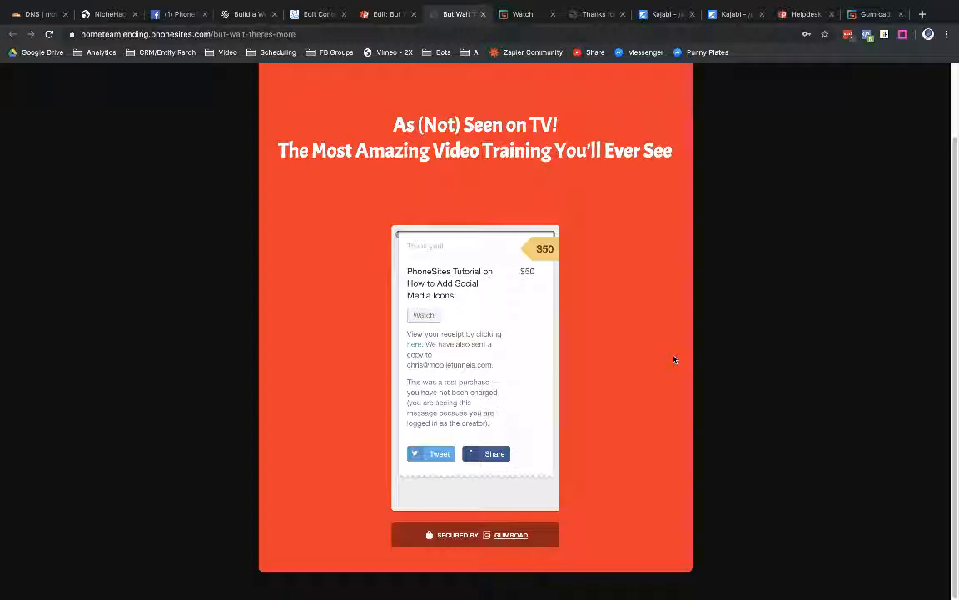
mouse_move(661, 330)
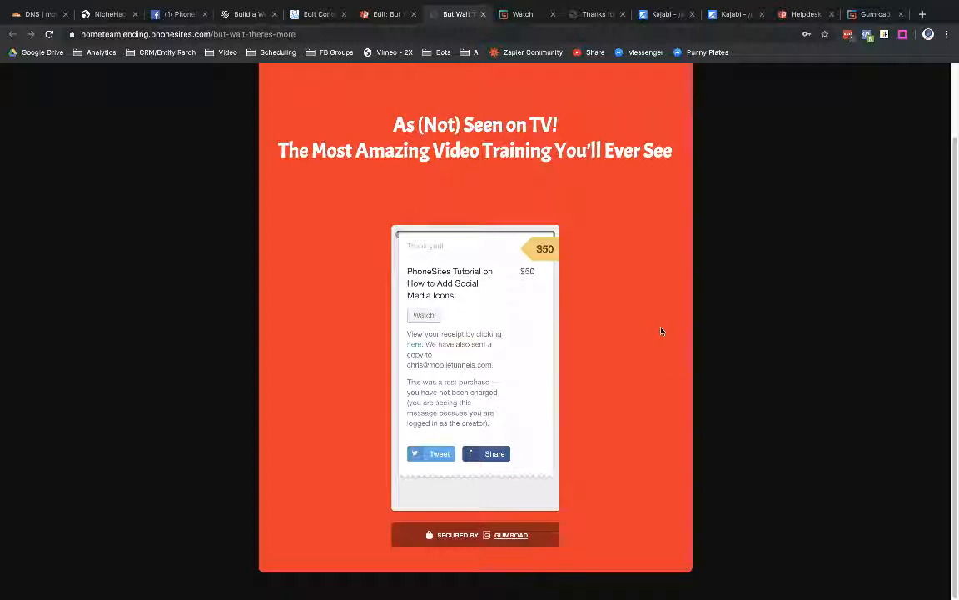